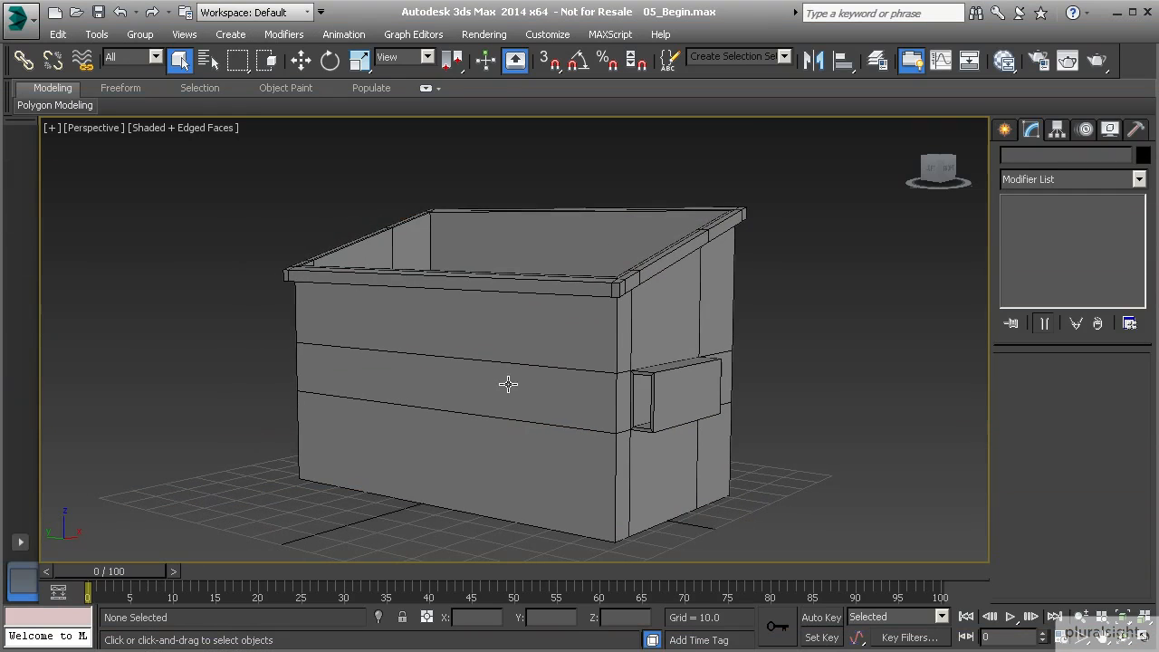
{"action": "mouse_move", "coordinate": [498, 364]}
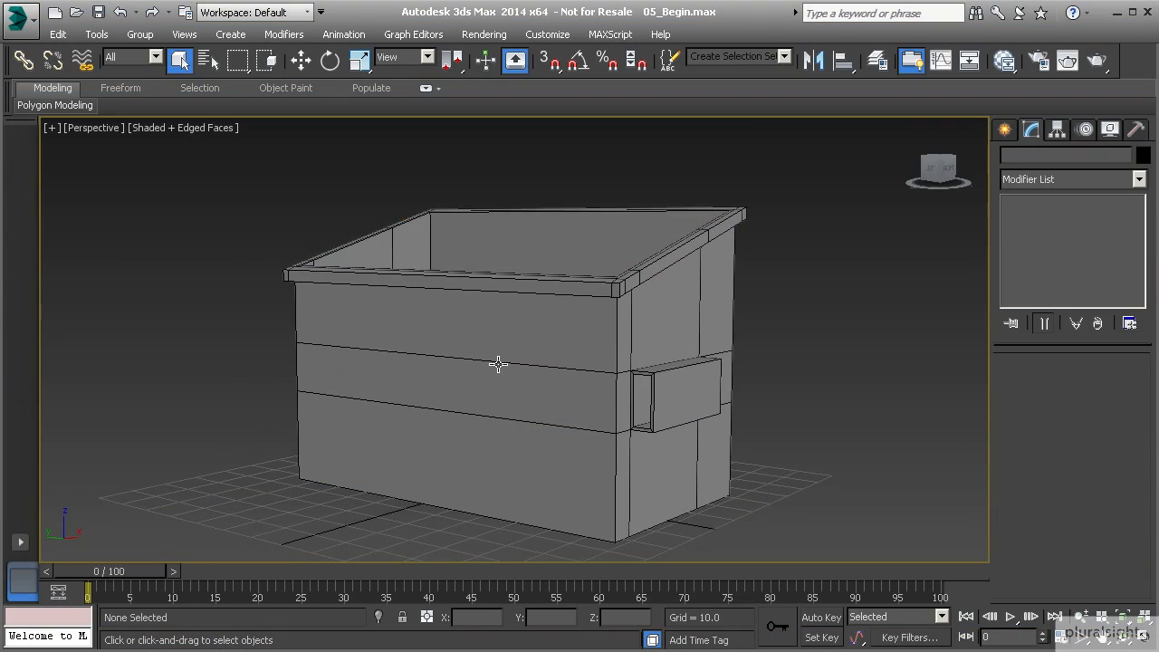
{"action": "mouse_move", "coordinate": [438, 379]}
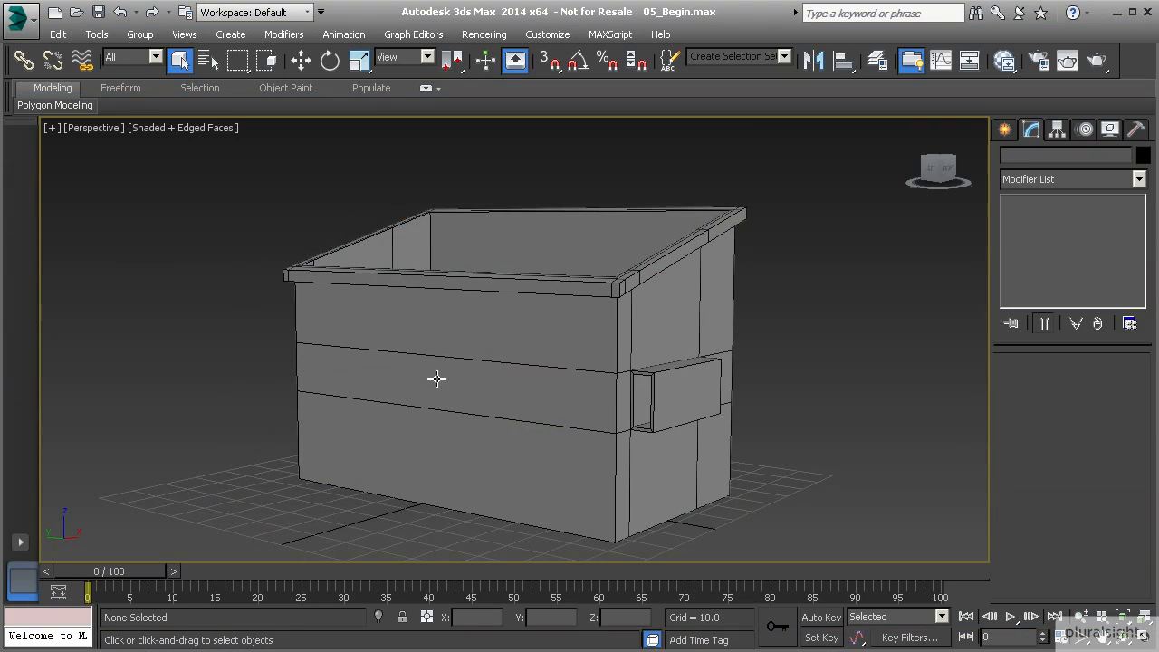
{"action": "mouse_move", "coordinate": [438, 379]}
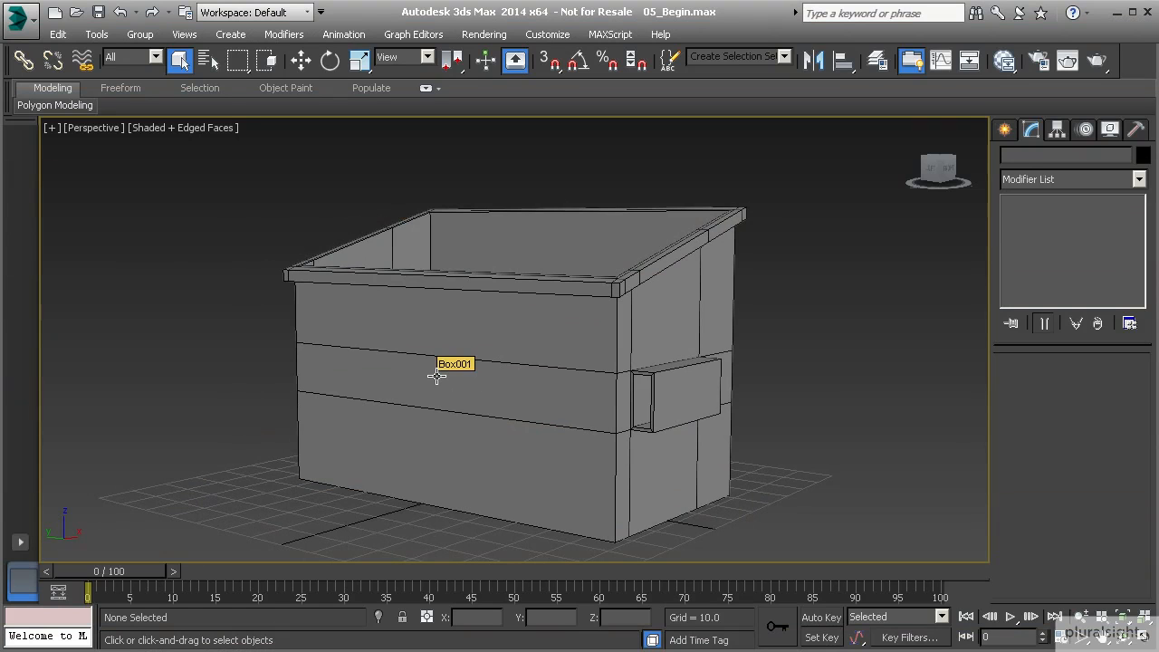
{"action": "mouse_move", "coordinate": [554, 392]}
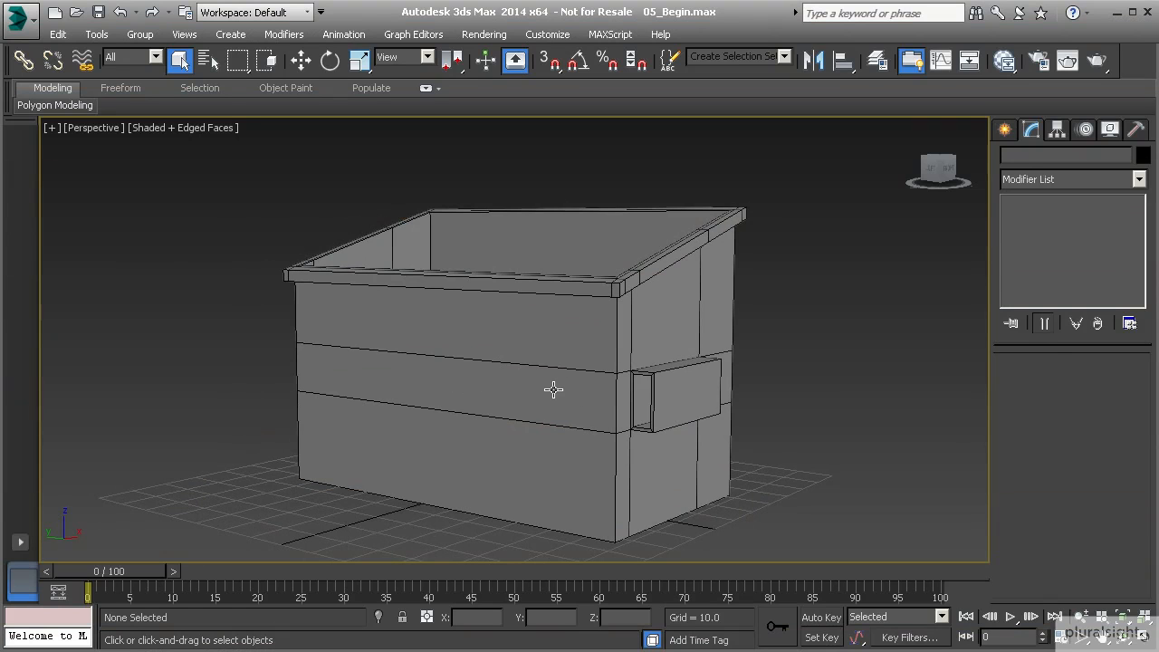
Select the dumpster and orbit the view to face its back wall.
{"action": "left_click", "coordinate": [554, 390]}
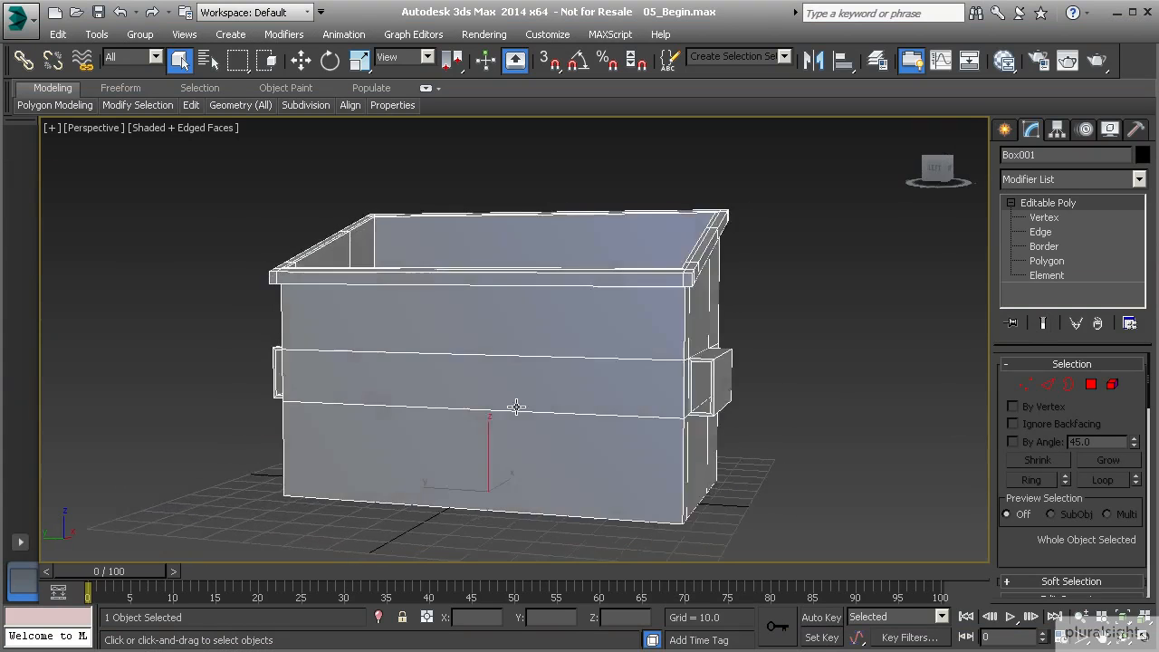
{"action": "left_click_drag", "start_coordinate": [517, 408], "coordinate": [498, 395]}
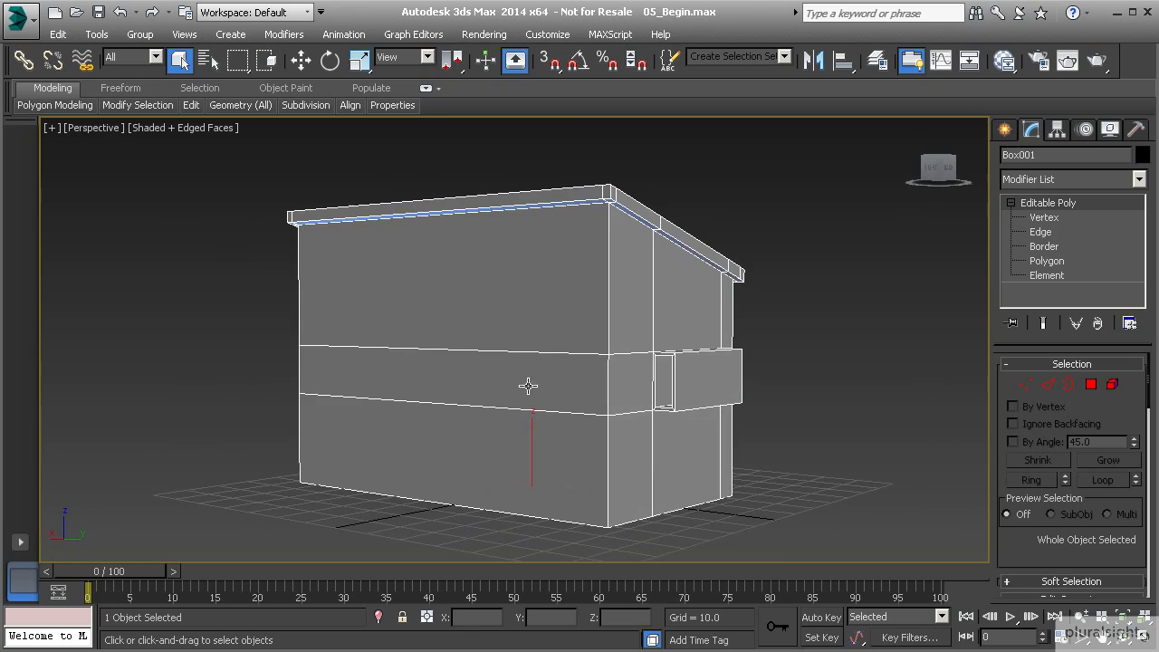
{"action": "mouse_move", "coordinate": [589, 456]}
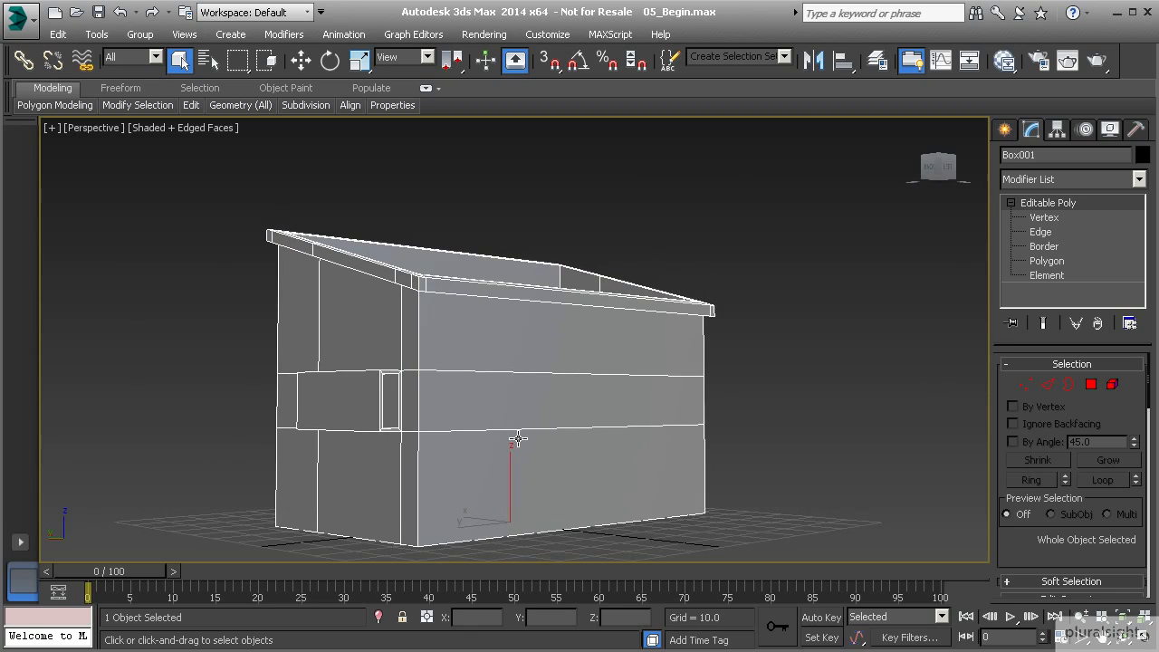
{"action": "mouse_move", "coordinate": [551, 358]}
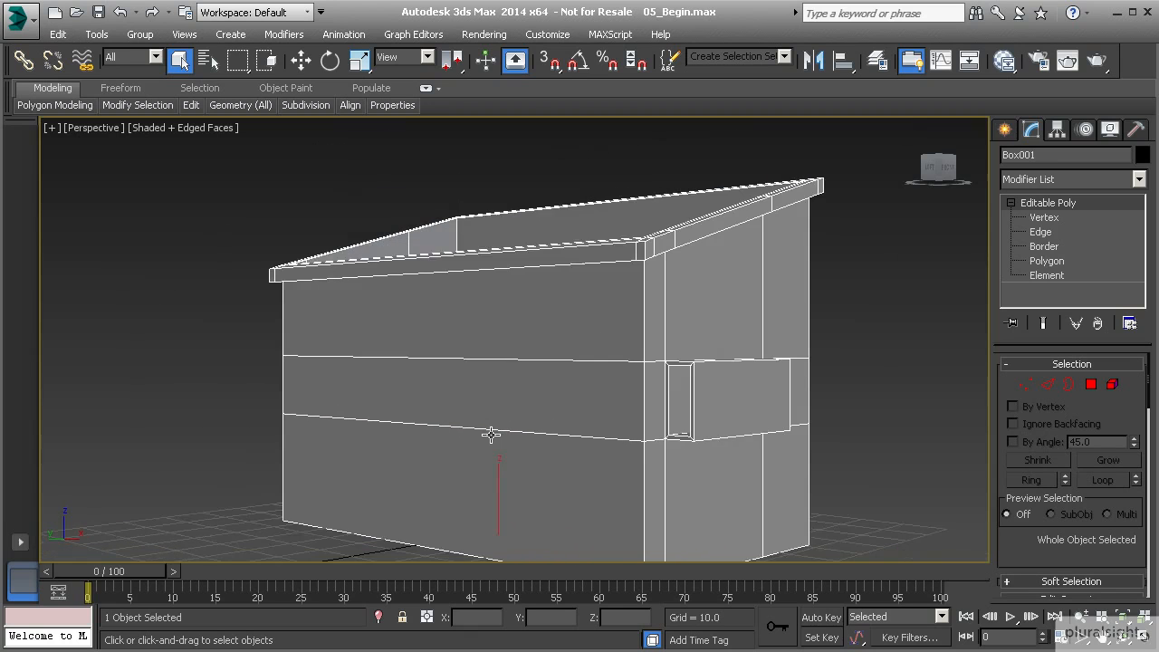
{"action": "left_click_drag", "start_coordinate": [490, 435], "coordinate": [489, 402]}
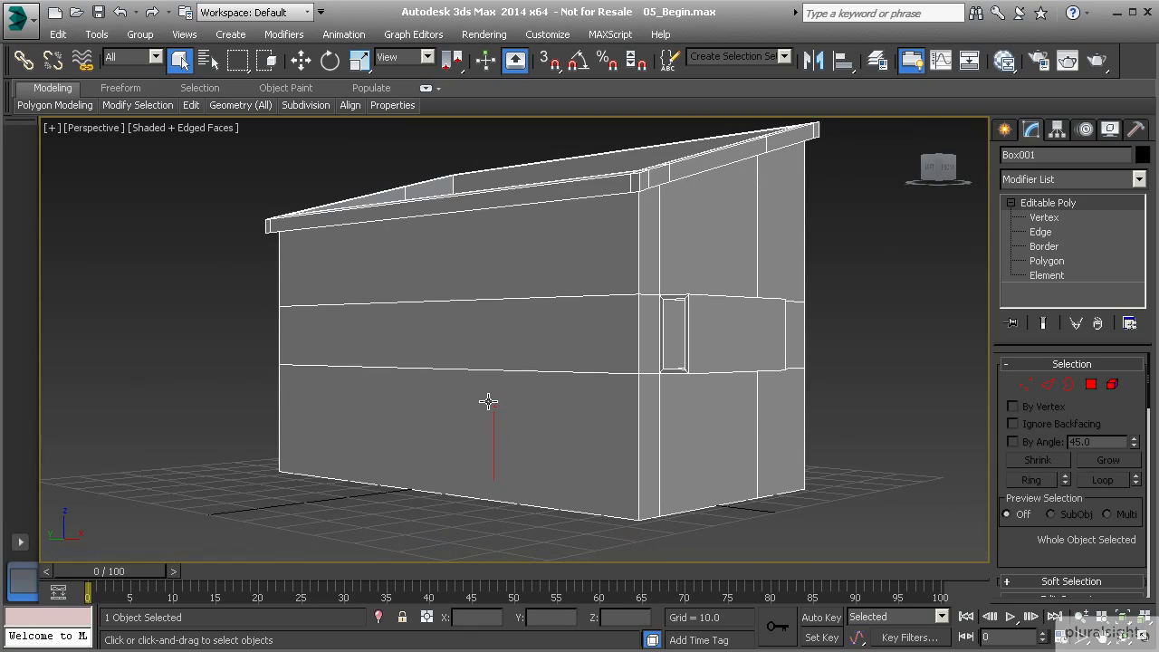
{"action": "mouse_move", "coordinate": [527, 379]}
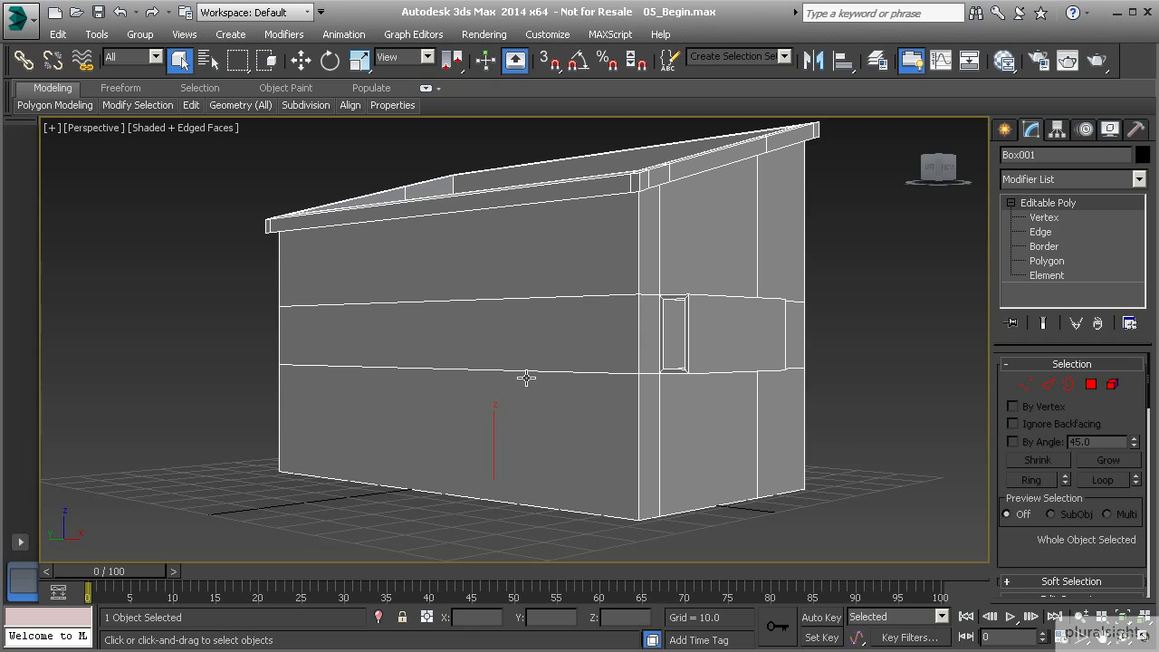
{"action": "mouse_move", "coordinate": [572, 415]}
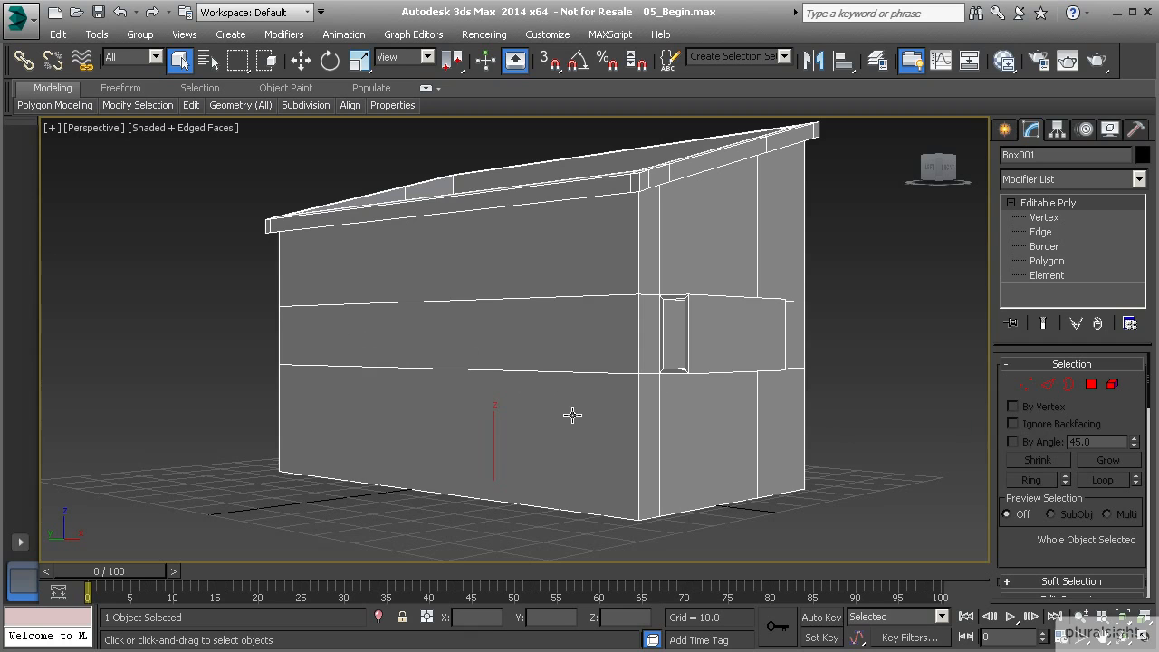
{"action": "mouse_move", "coordinate": [487, 406]}
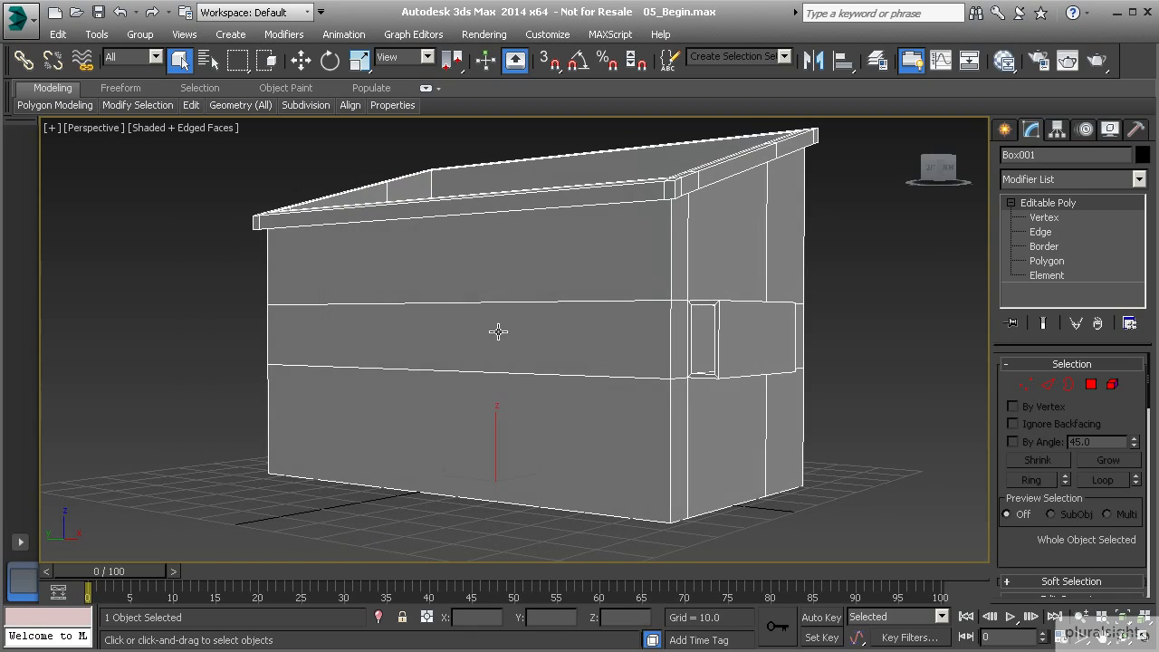
{"action": "mouse_move", "coordinate": [462, 427]}
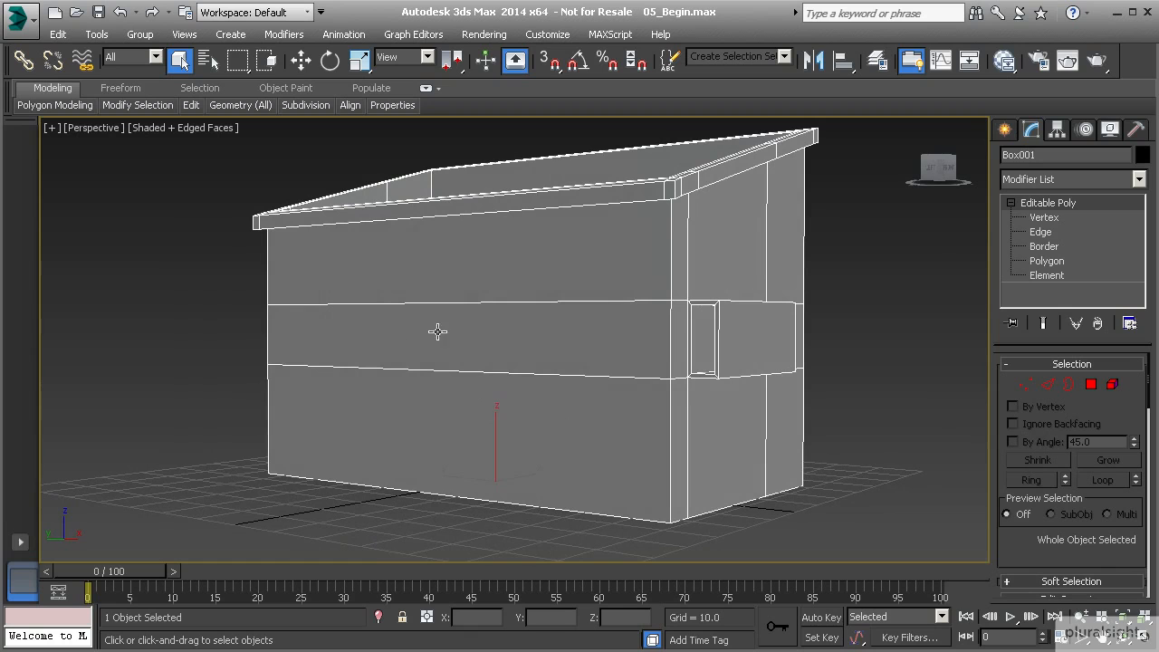
{"action": "mouse_move", "coordinate": [401, 347]}
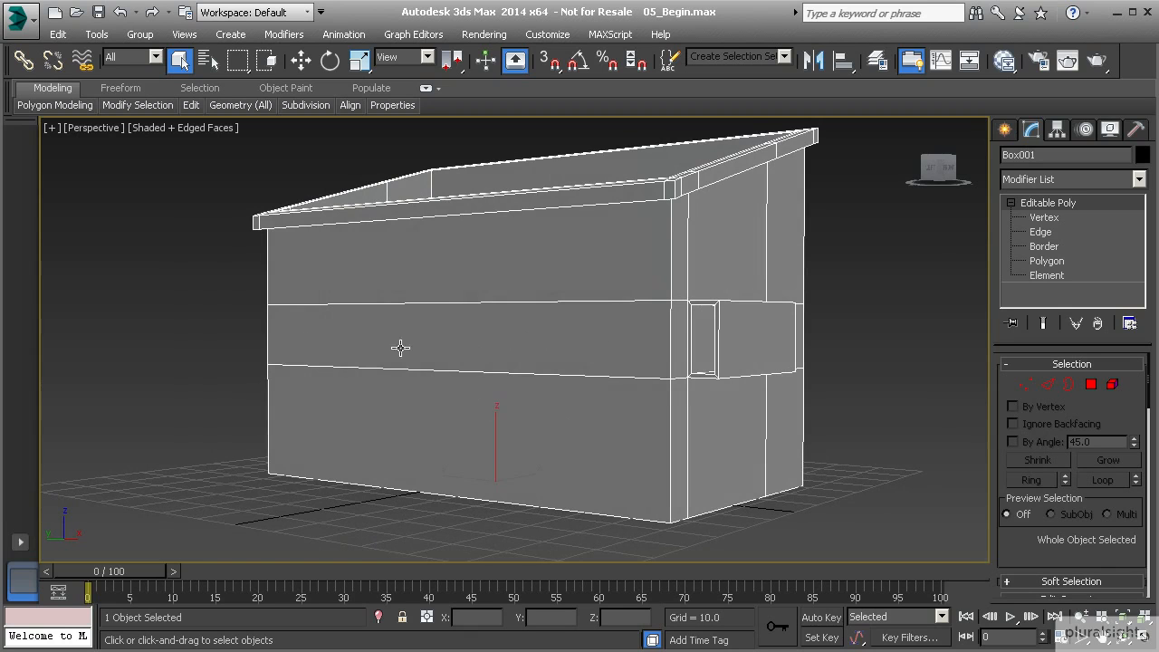
{"action": "mouse_move", "coordinate": [527, 402]}
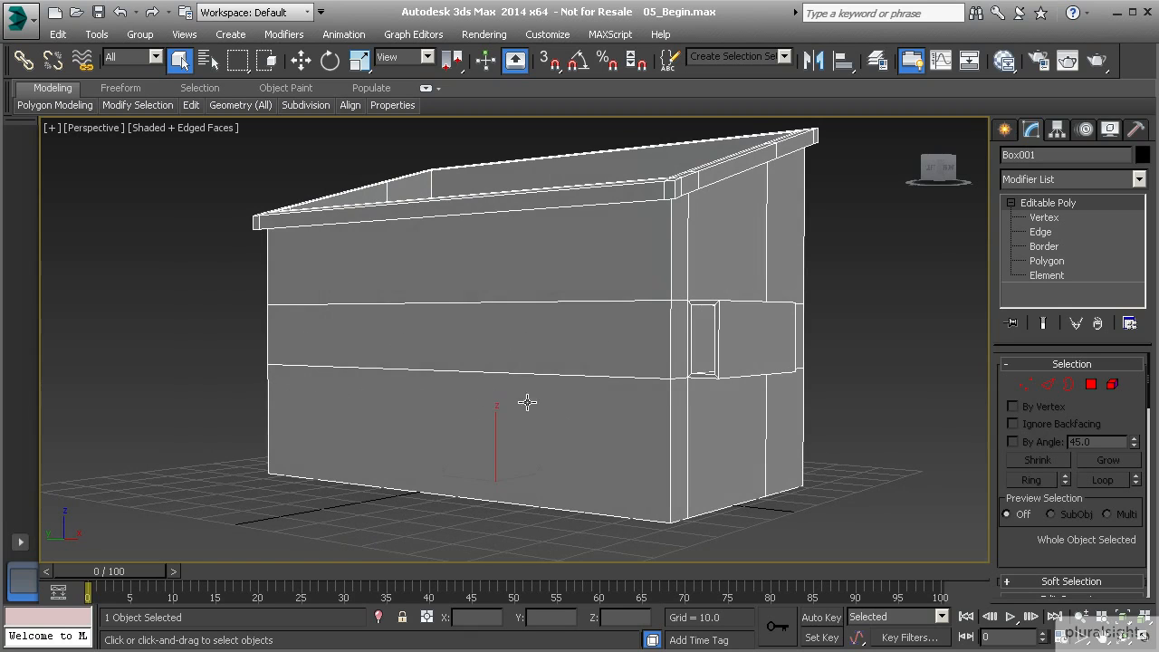
{"action": "mouse_move", "coordinate": [558, 486]}
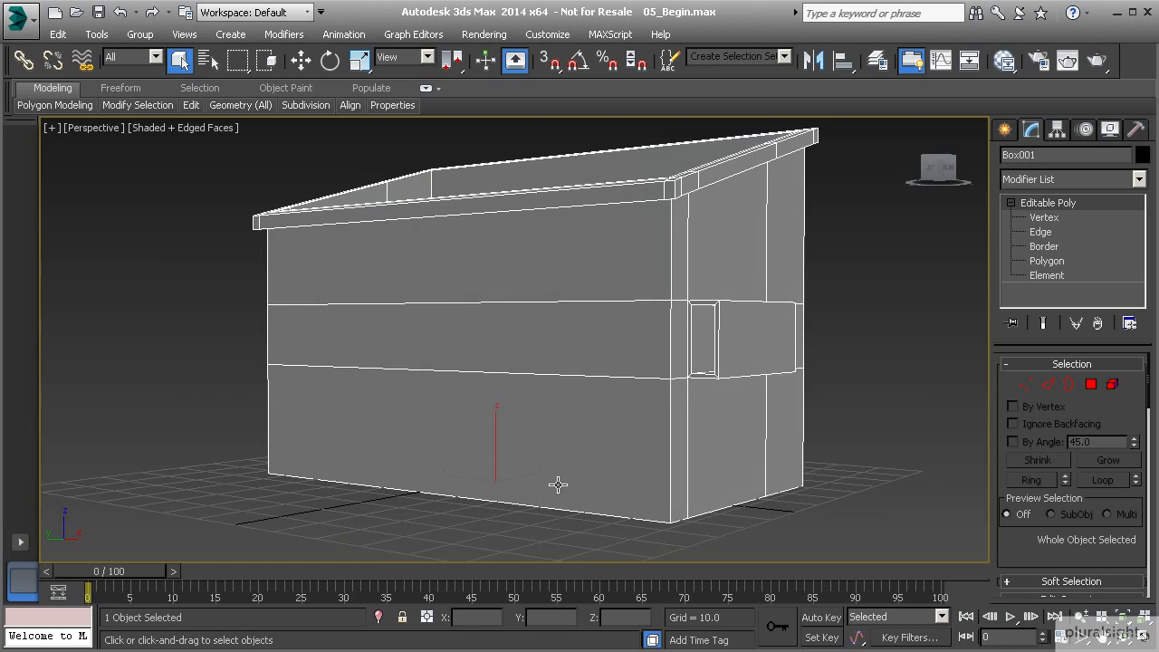
{"action": "mouse_move", "coordinate": [703, 467]}
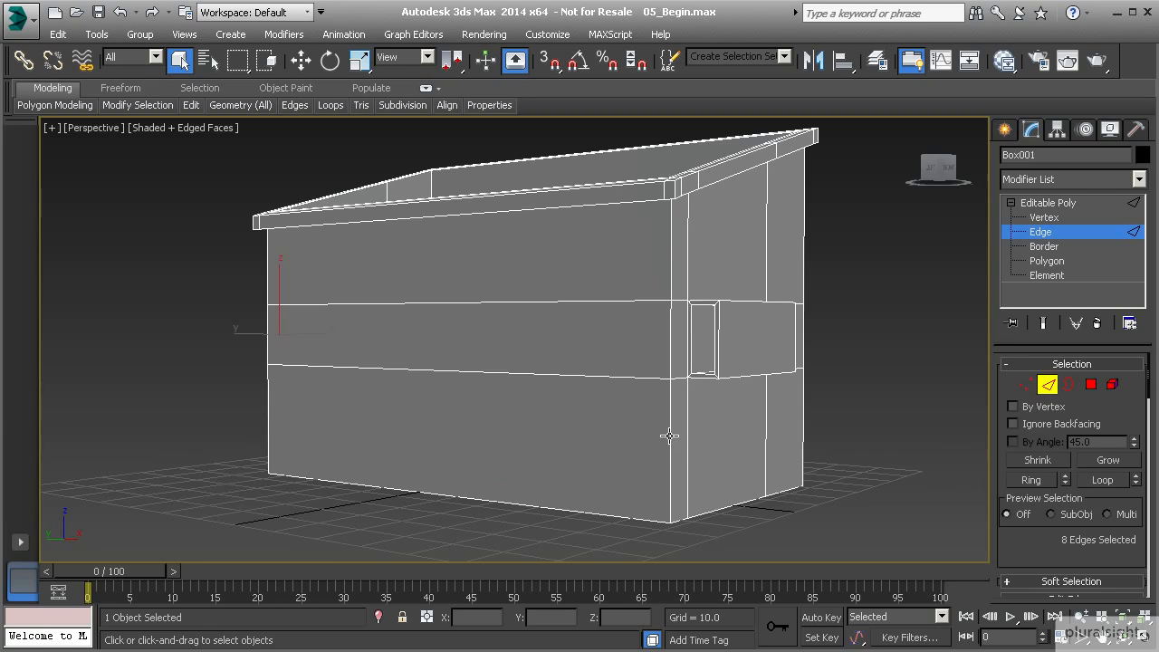
Connect the lower back wall's vertical edges with 1 segment, adding a horizontal edge loop.
{"action": "left_click", "coordinate": [671, 436]}
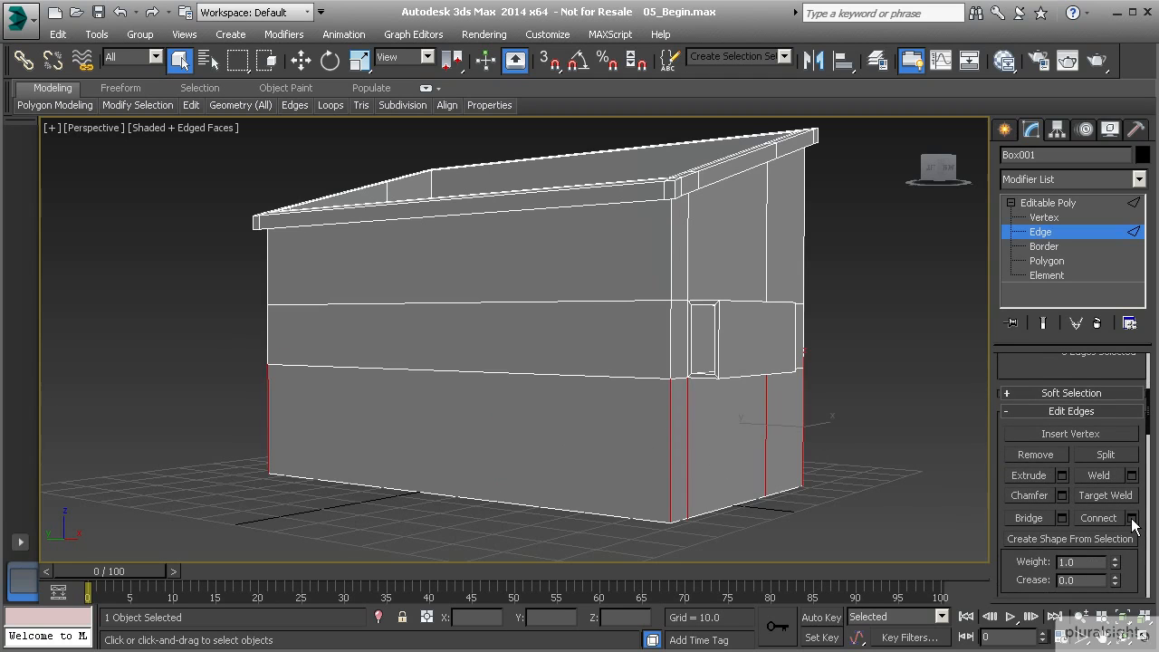
{"action": "left_click", "coordinate": [1131, 518]}
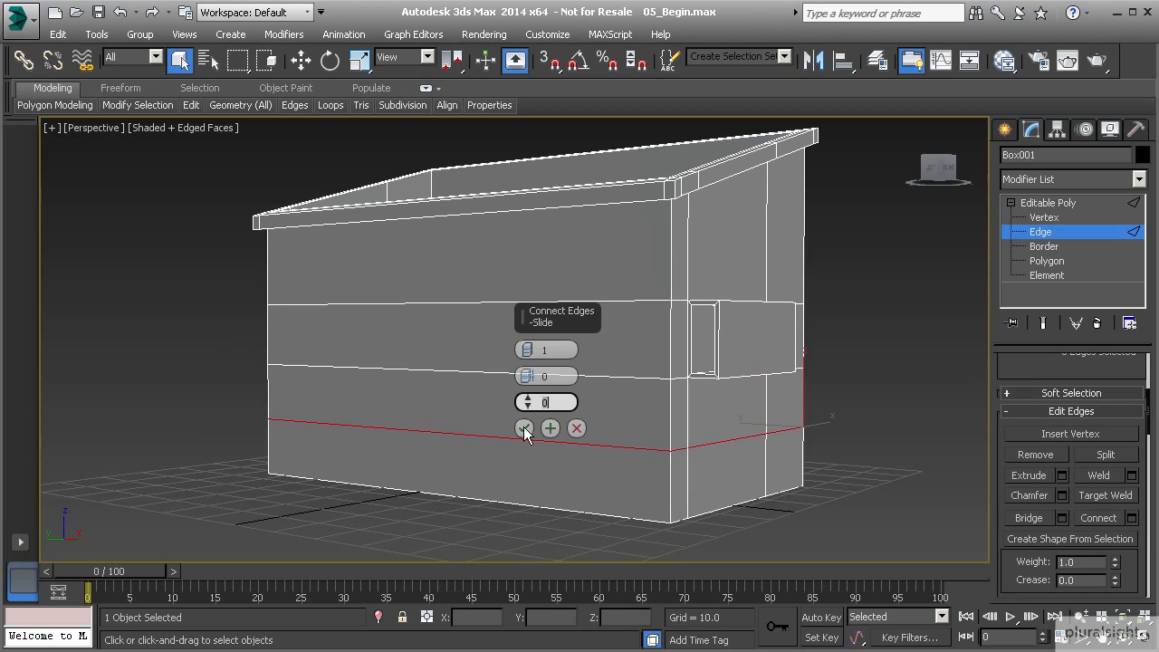
{"action": "left_click", "coordinate": [525, 427]}
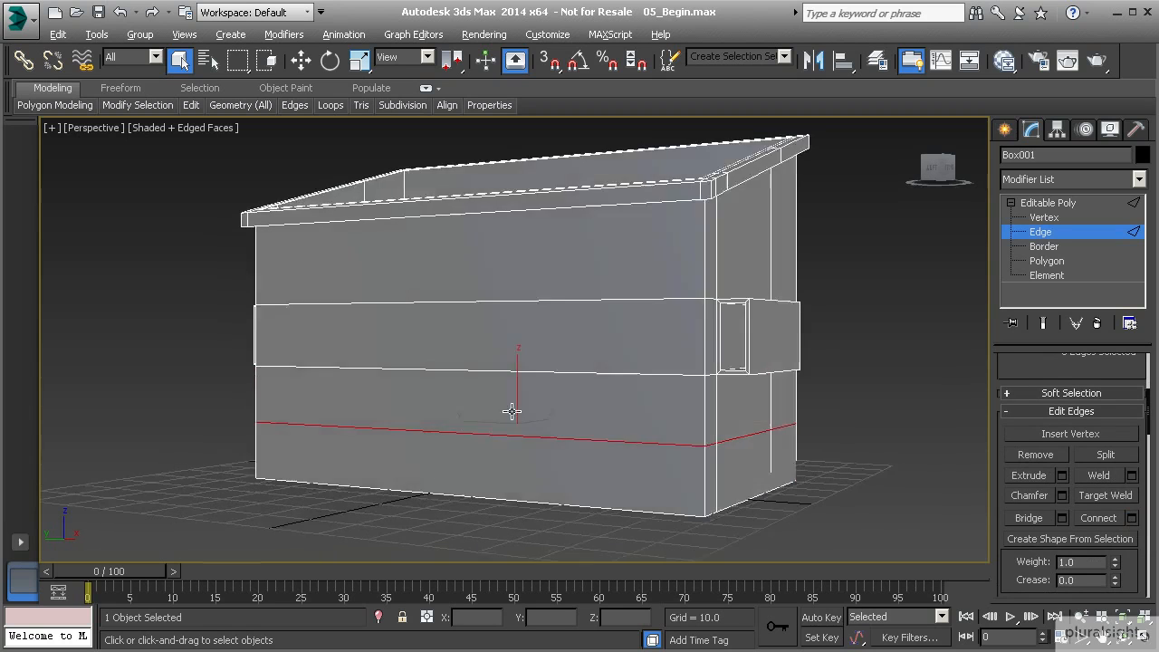
{"action": "left_click_drag", "start_coordinate": [511, 413], "coordinate": [534, 415]}
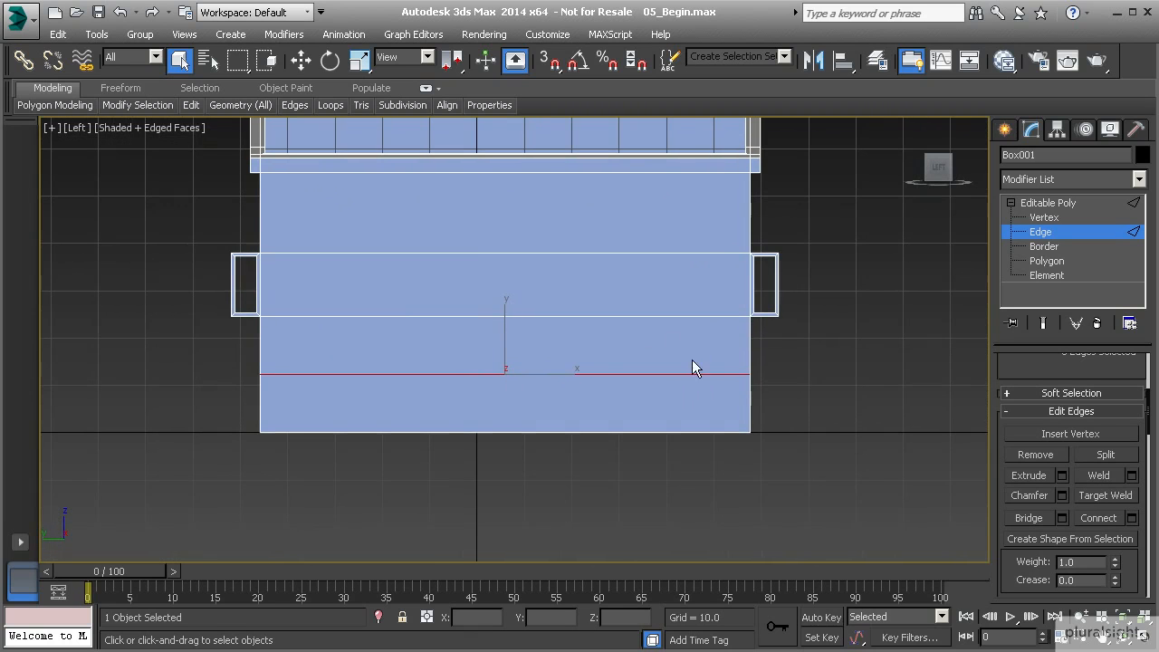
{"action": "mouse_move", "coordinate": [703, 311]}
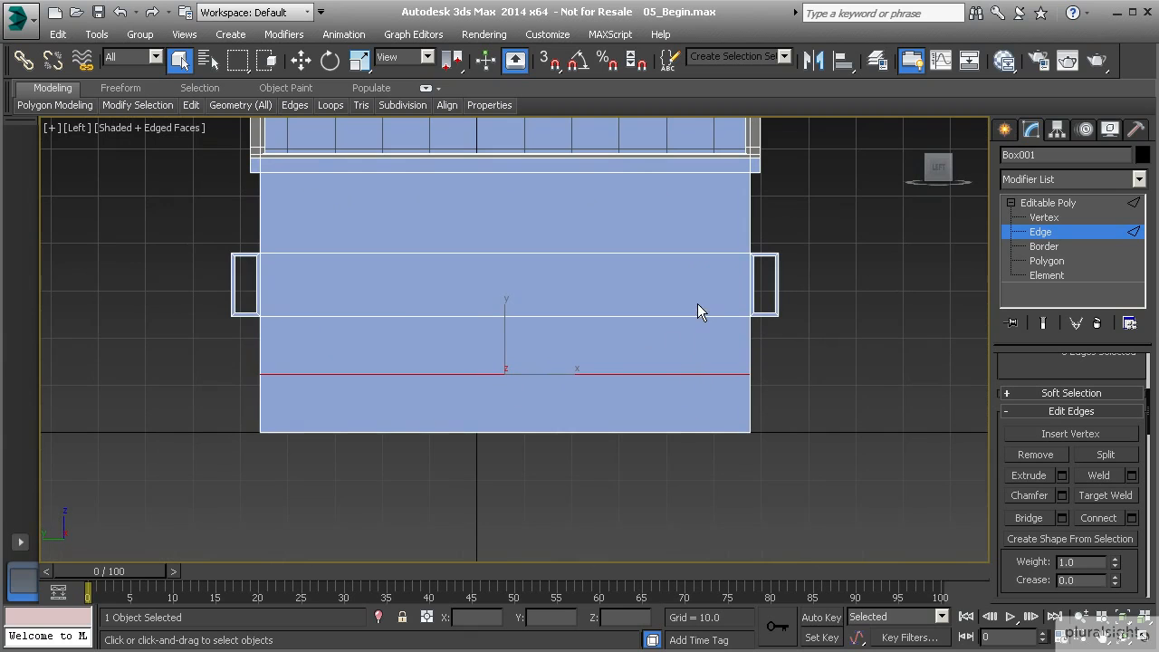
{"action": "mouse_move", "coordinate": [703, 304]}
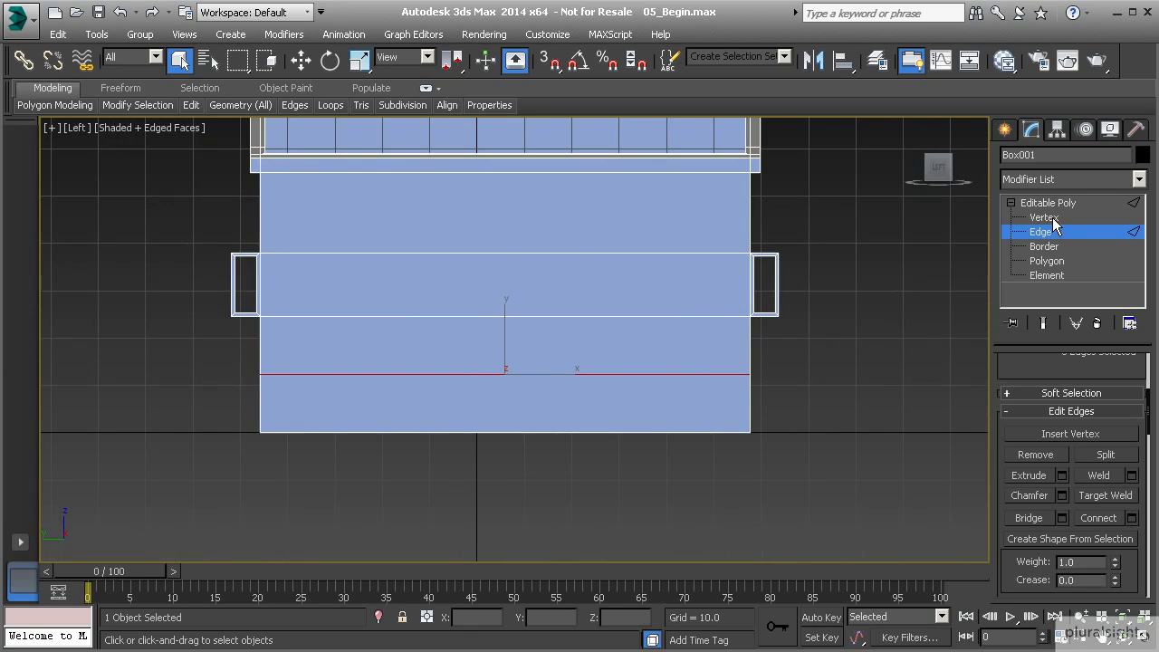
{"action": "left_click", "coordinate": [1043, 218]}
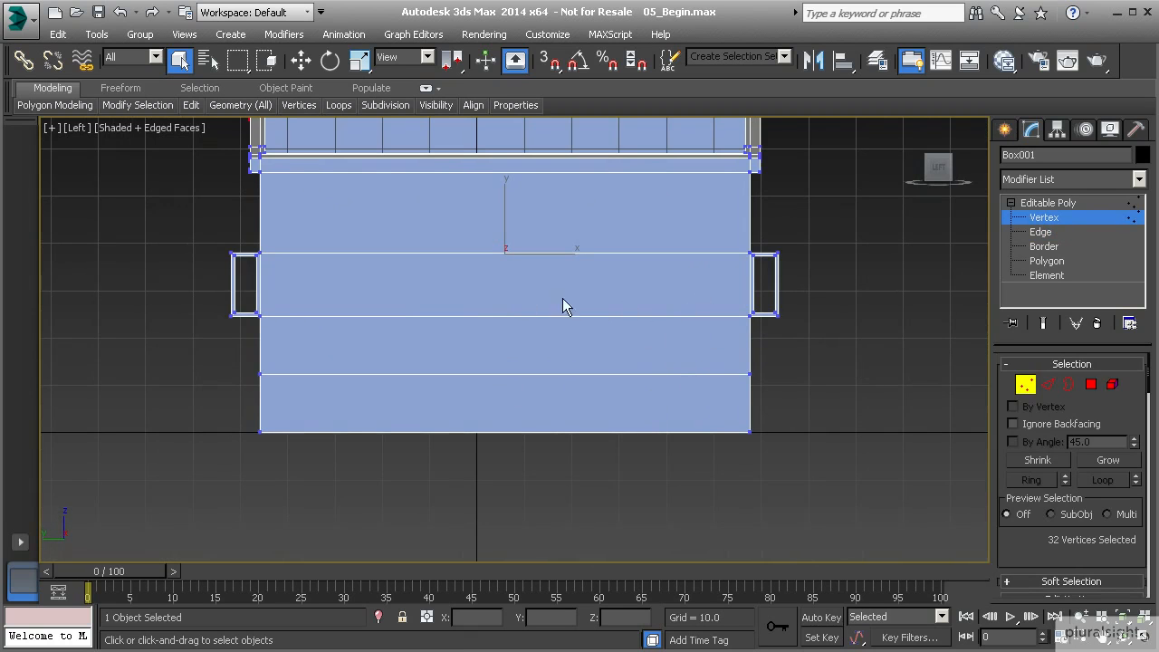
{"action": "mouse_move", "coordinate": [352, 390]}
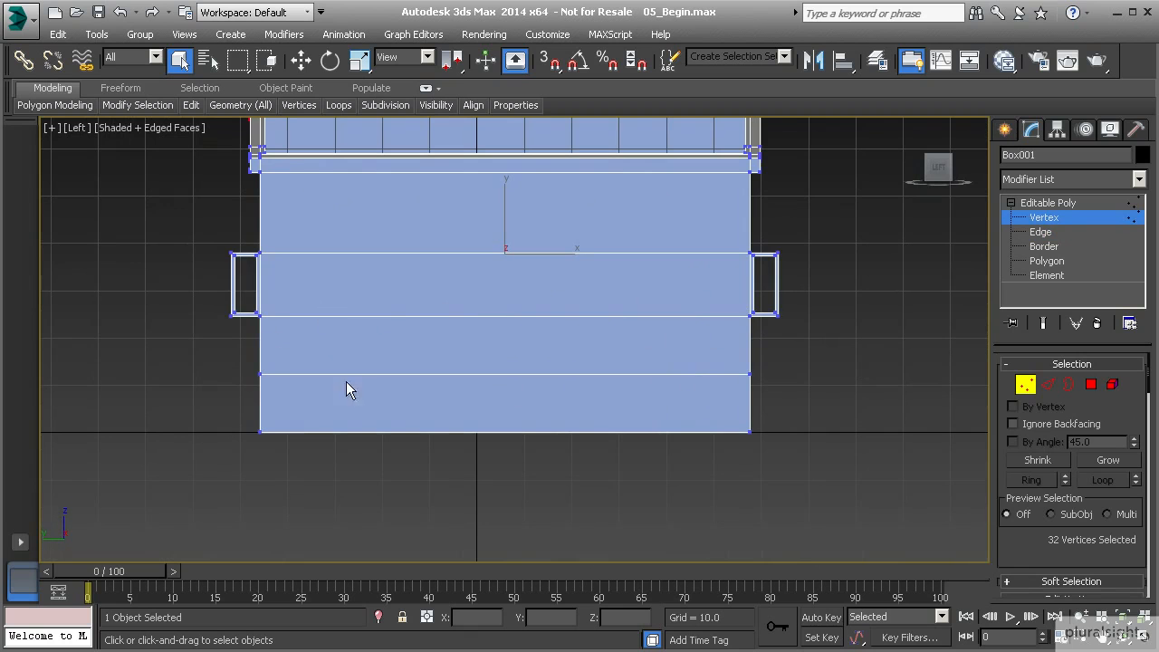
{"action": "left_click_drag", "start_coordinate": [351, 389], "coordinate": [807, 352]}
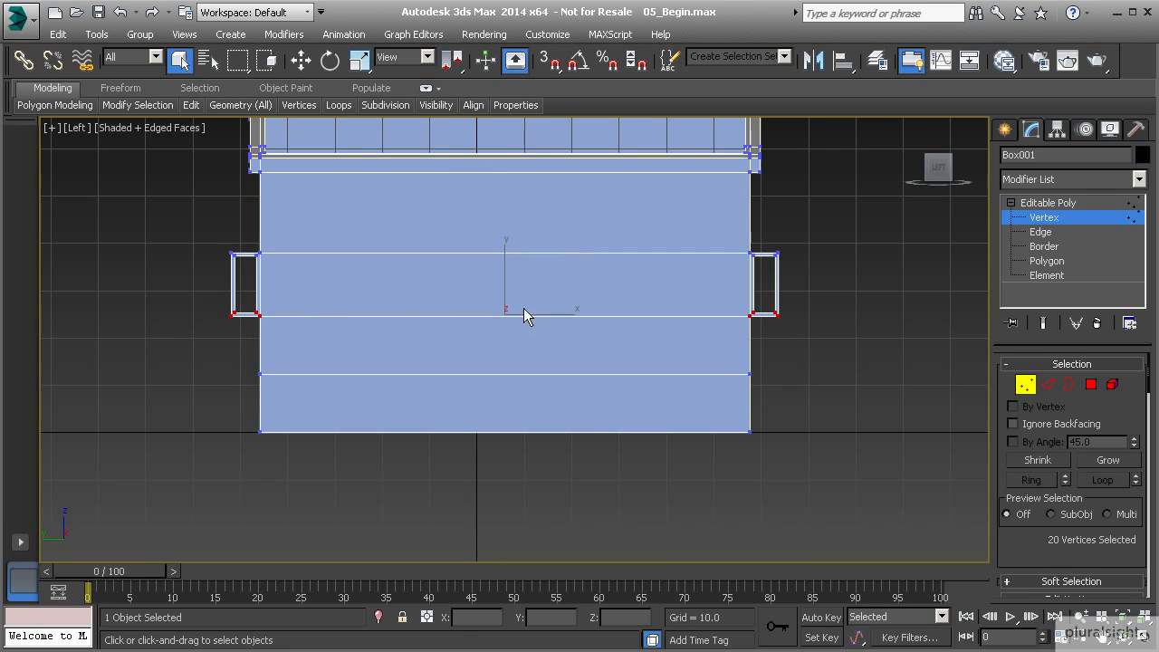
{"action": "left_click", "coordinate": [300, 61]}
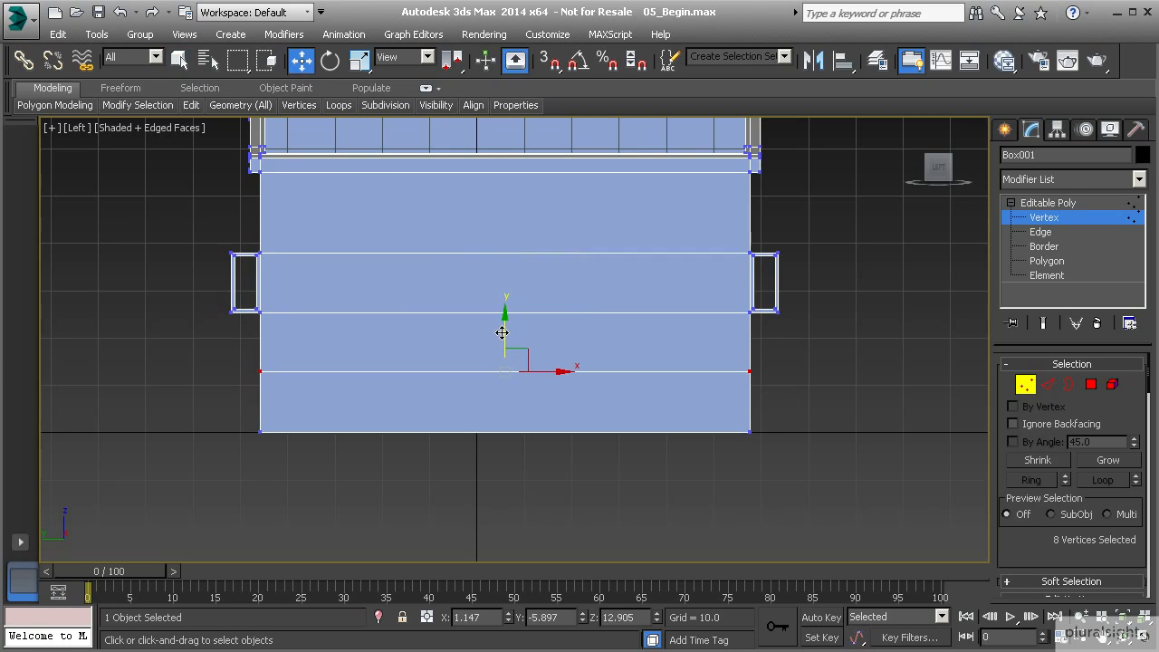
{"action": "mouse_move", "coordinate": [768, 418]}
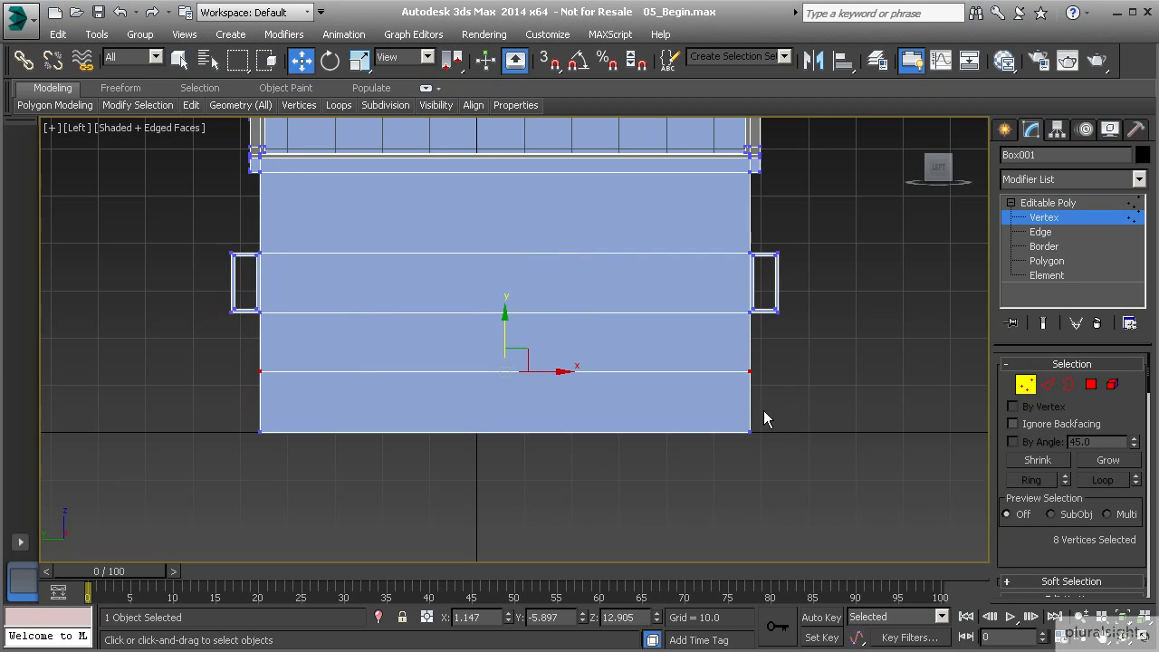
{"action": "mouse_move", "coordinate": [736, 367]}
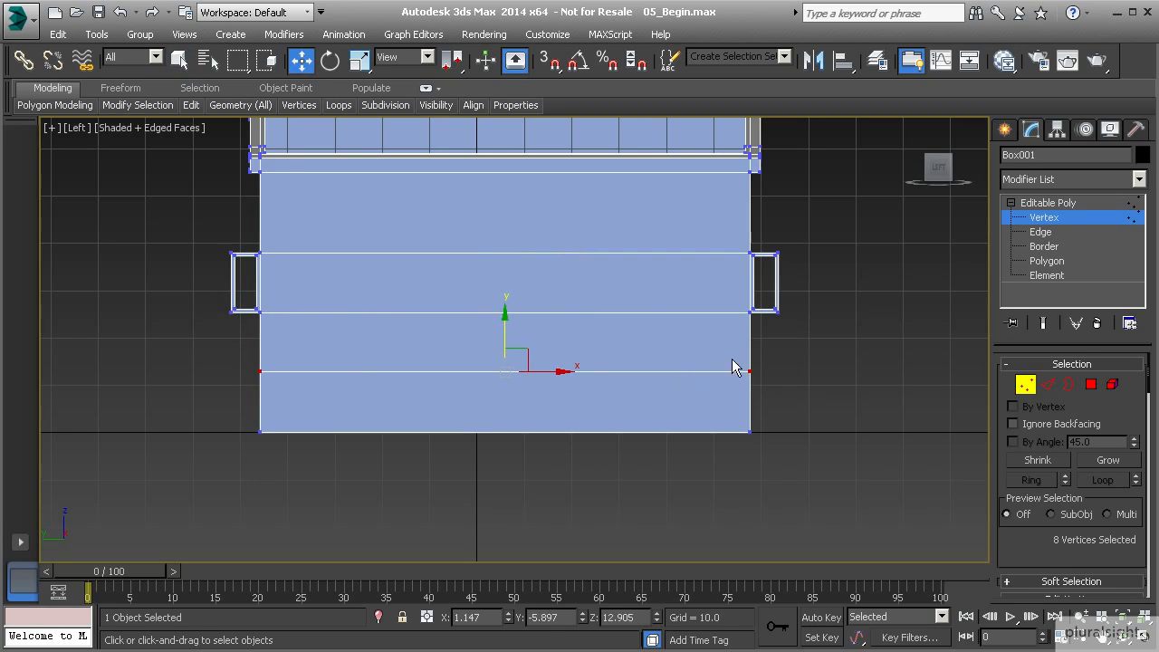
{"action": "mouse_move", "coordinate": [661, 413]}
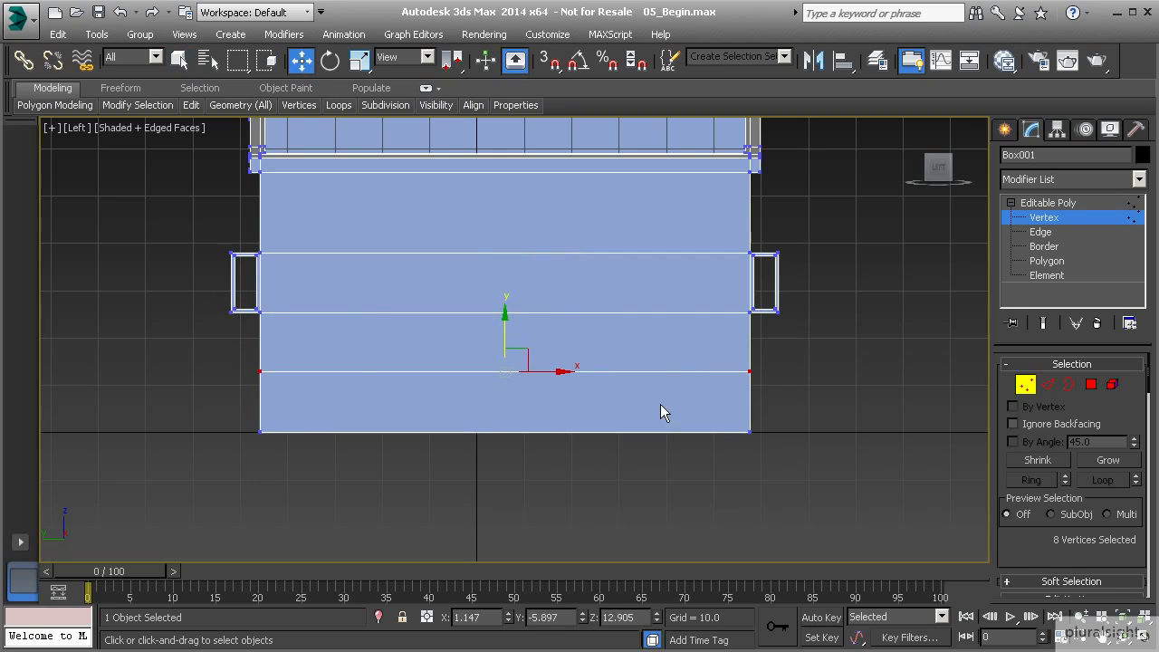
{"action": "mouse_move", "coordinate": [776, 401]}
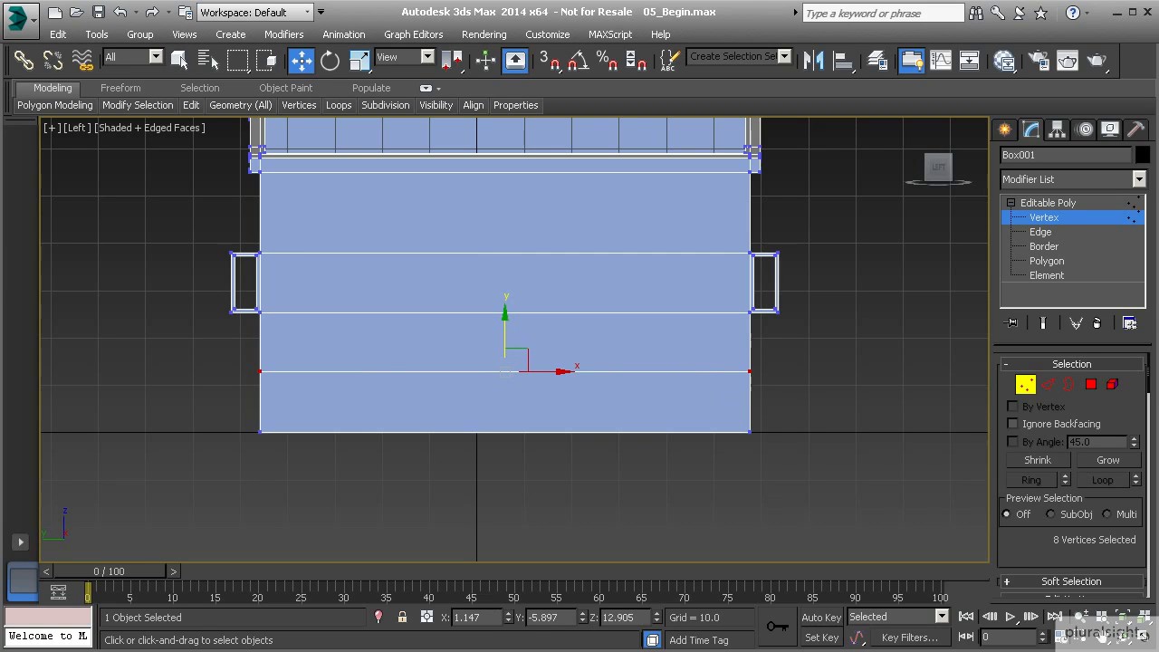
{"action": "mouse_move", "coordinate": [1049, 384]}
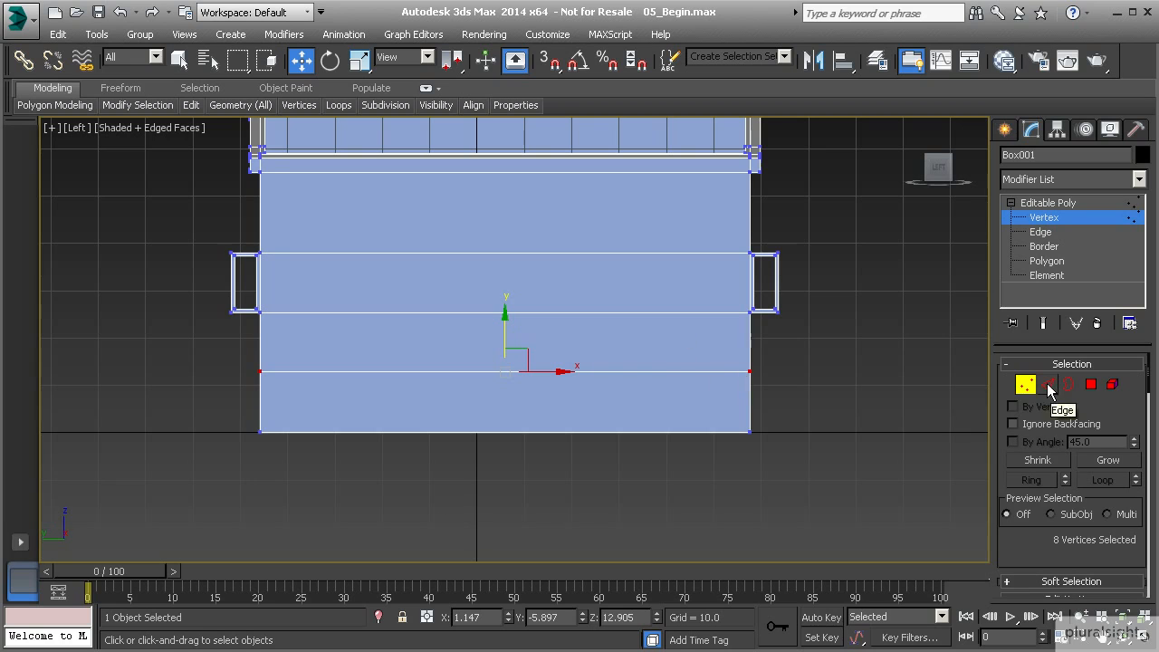
Connect the panel edges with 2 segments and Pinch about 80, spreading the loops toward the wall ends.
{"action": "left_click", "coordinate": [1047, 384]}
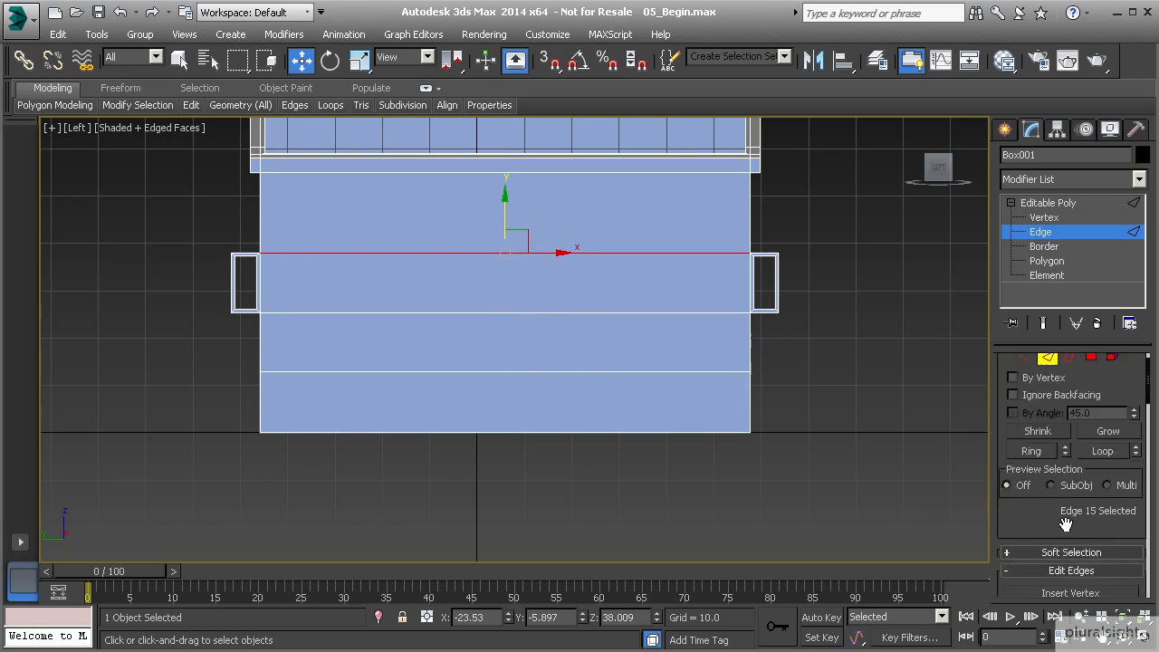
{"action": "scroll", "scroll_direction": "down", "scroll_amount": 3}
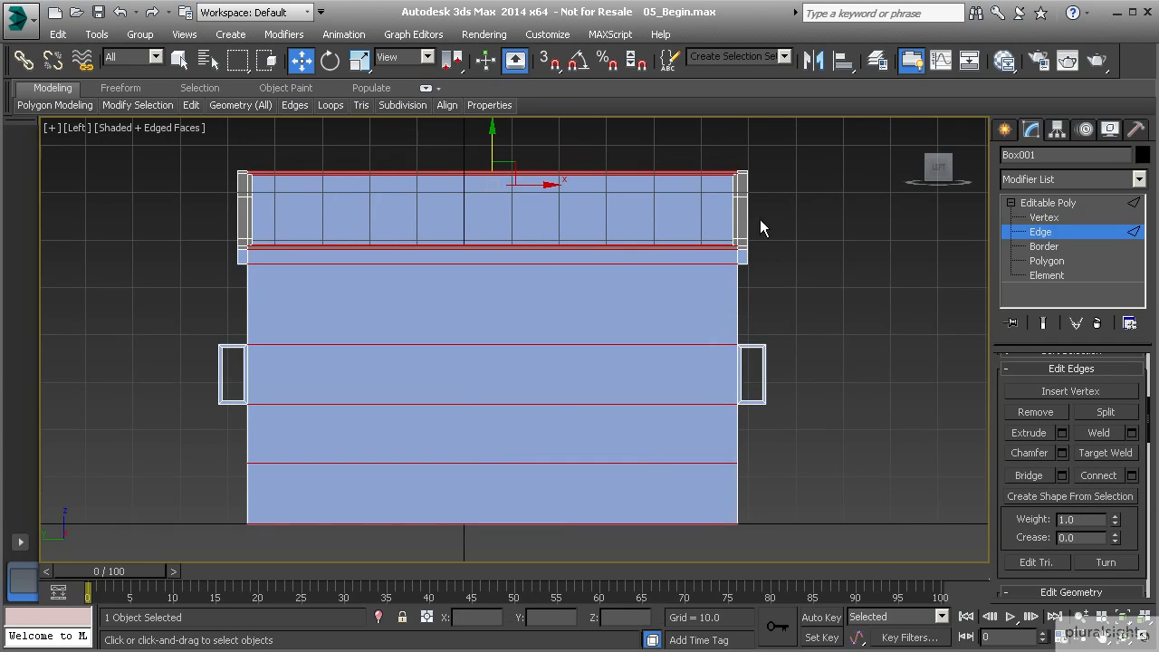
{"action": "mouse_move", "coordinate": [710, 172]}
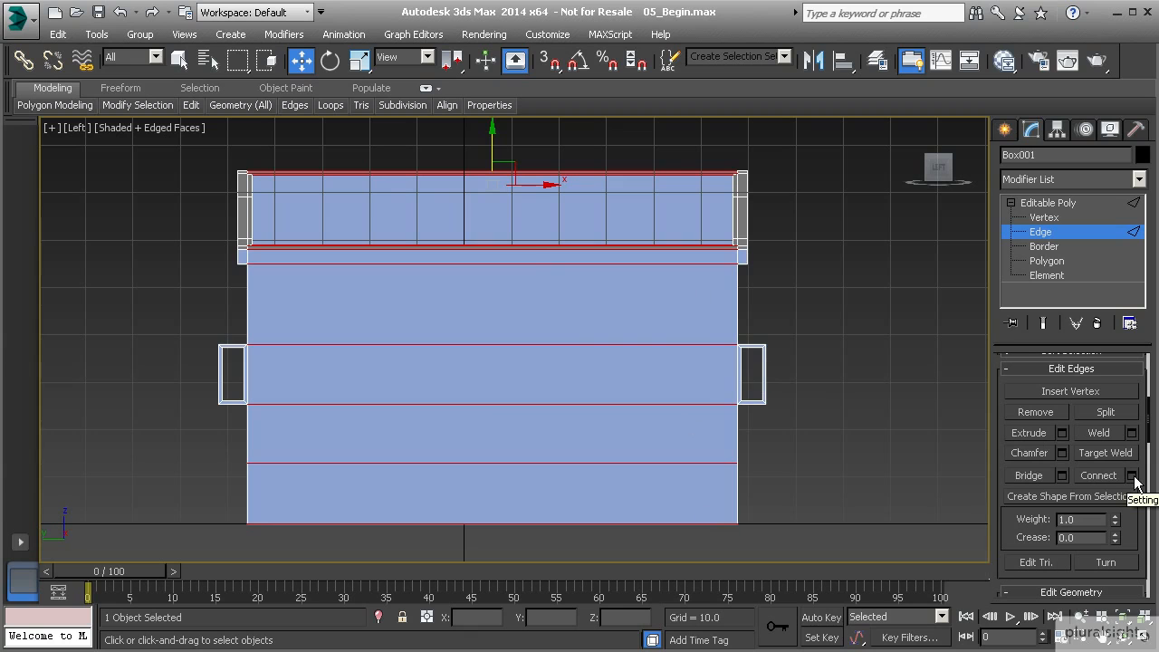
{"action": "left_click", "coordinate": [1130, 475]}
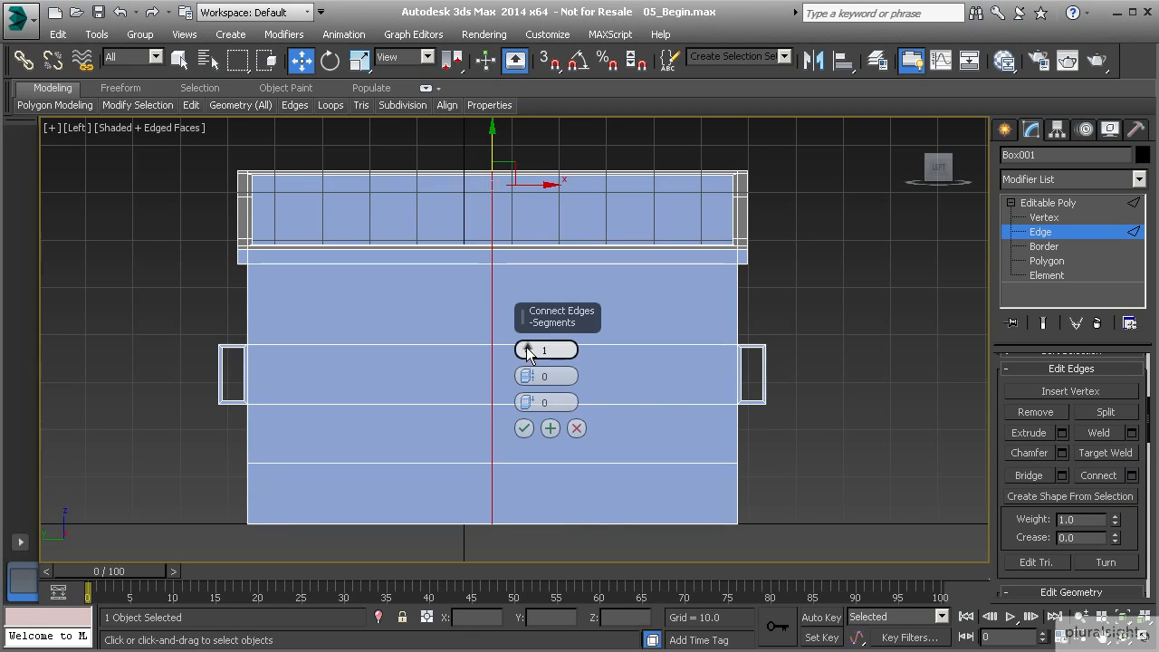
{"action": "left_click", "coordinate": [529, 352]}
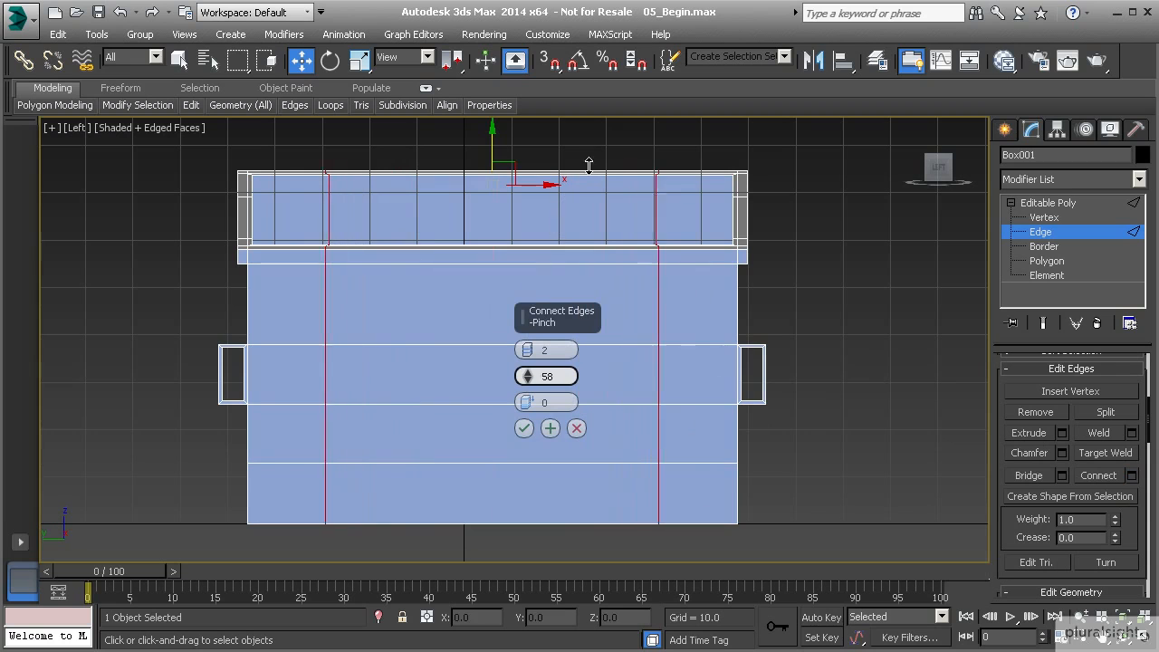
{"action": "left_click_drag", "start_coordinate": [546, 375], "coordinate": [545, 353]}
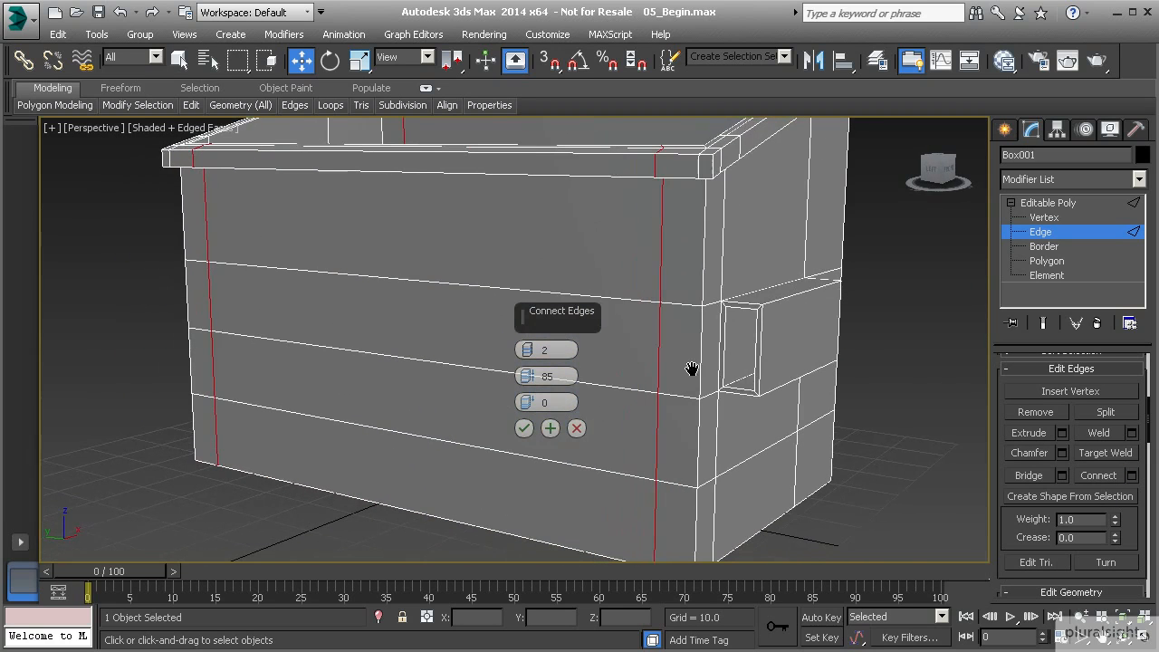
{"action": "left_click", "coordinate": [524, 428]}
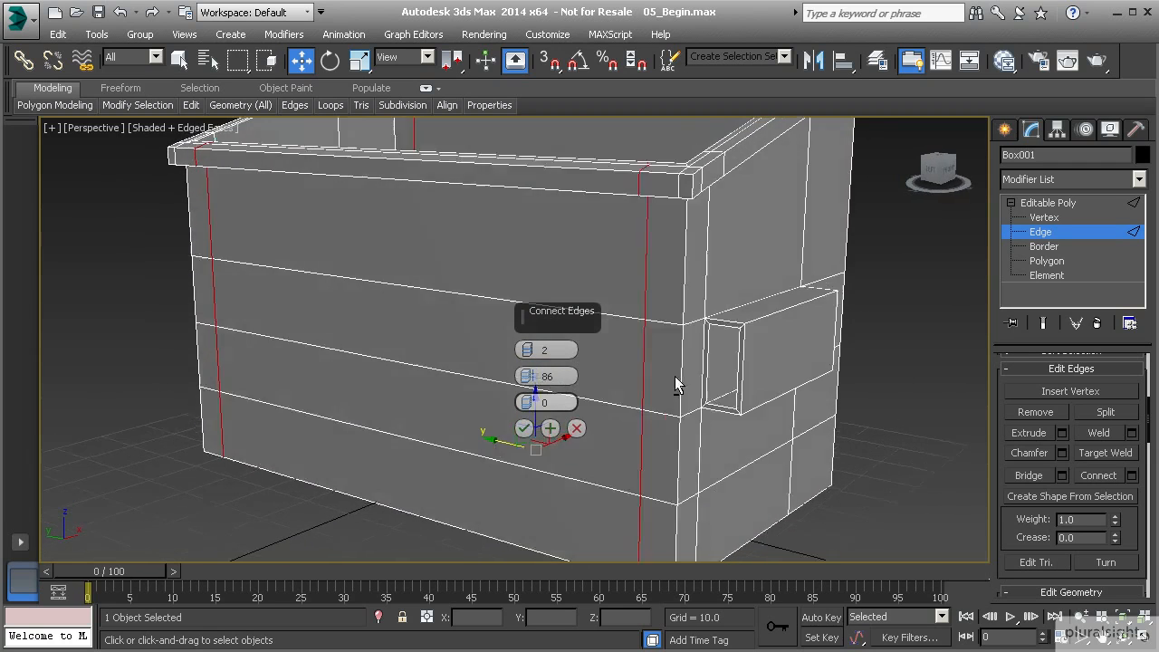
Fine-tune the spacing of the two new edge loops on the opposite wall and confirm the connect.
{"action": "left_click_drag", "start_coordinate": [679, 384], "coordinate": [598, 440]}
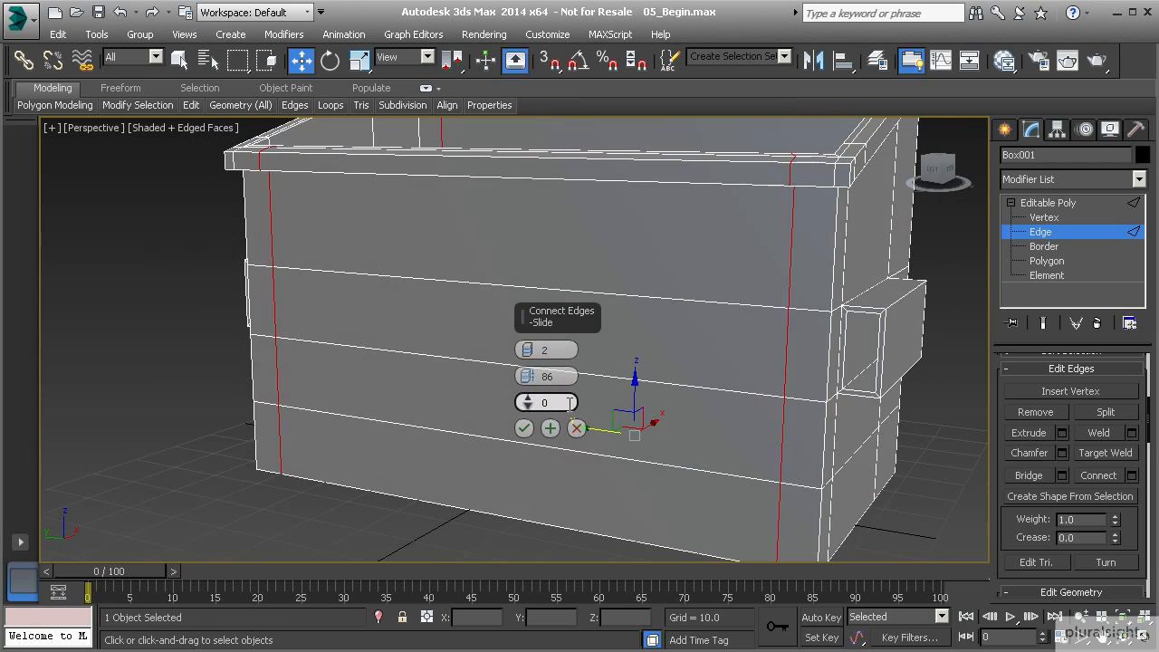
{"action": "left_click_drag", "start_coordinate": [547, 375], "coordinate": [547, 379]}
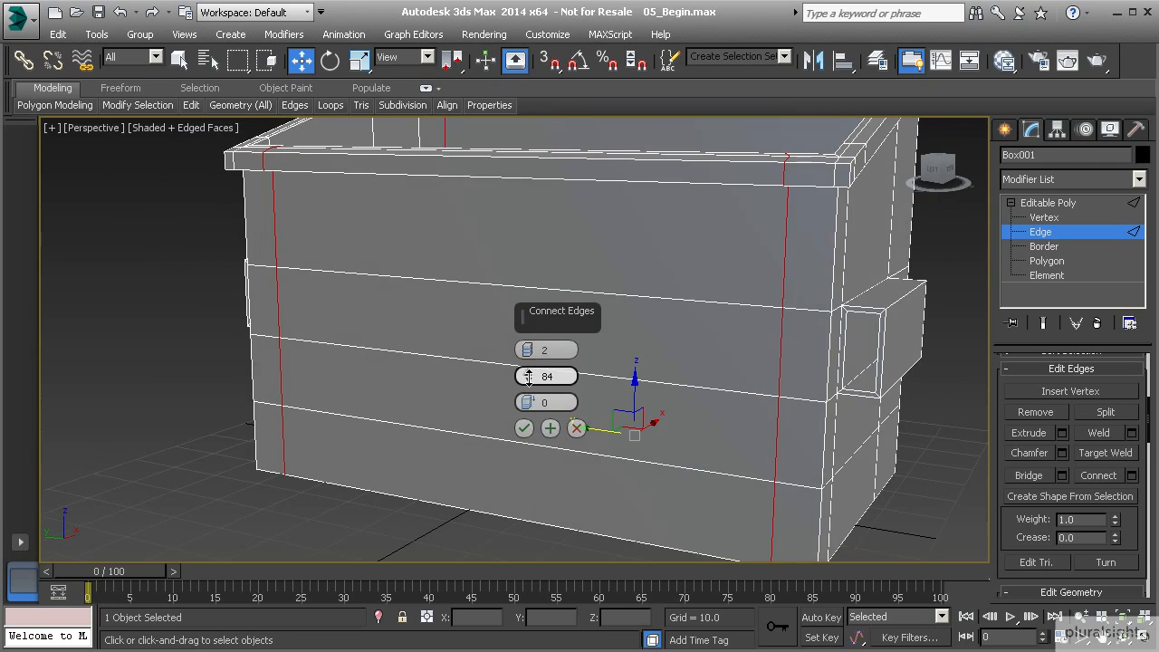
{"action": "left_click_drag", "start_coordinate": [529, 375], "coordinate": [529, 384]}
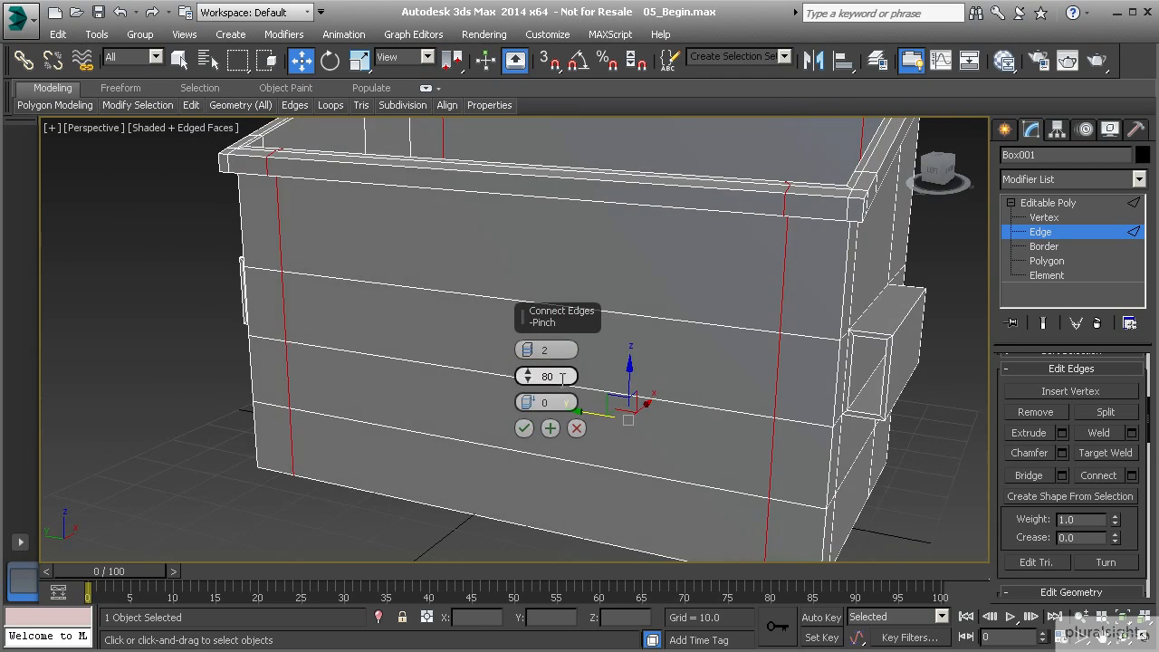
{"action": "left_click", "coordinate": [526, 427]}
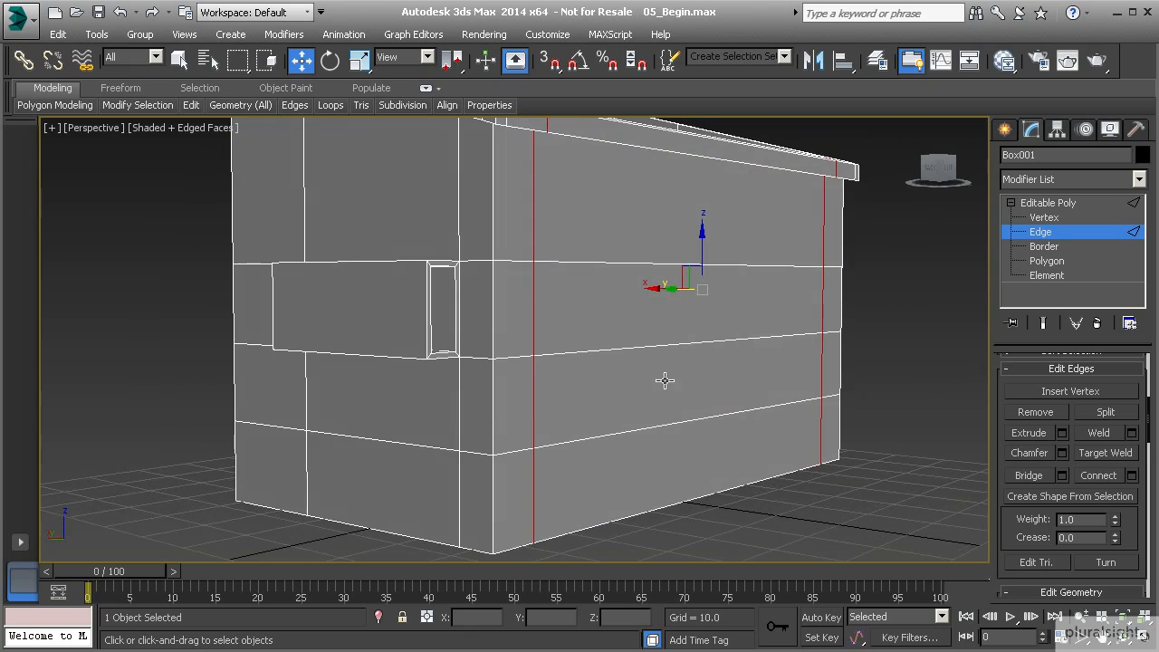
{"action": "left_click_drag", "start_coordinate": [667, 381], "coordinate": [553, 375]}
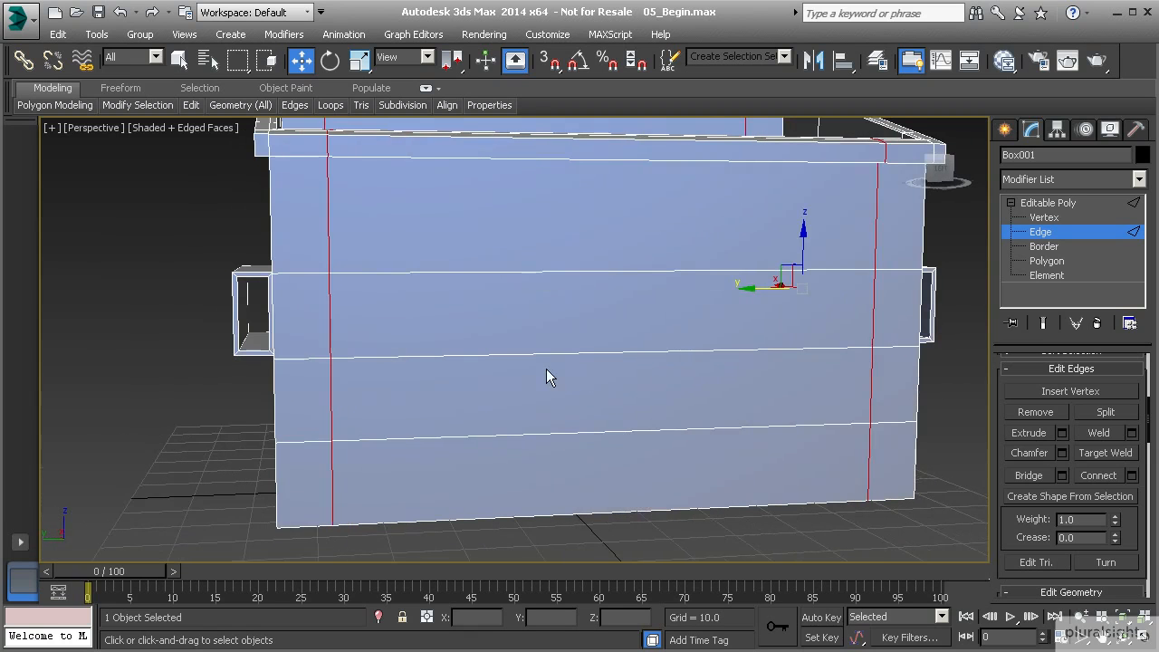
Select the three horizontal panel polygons and preview a By Polygon bevel, then discard it.
{"action": "left_click", "coordinate": [1047, 261]}
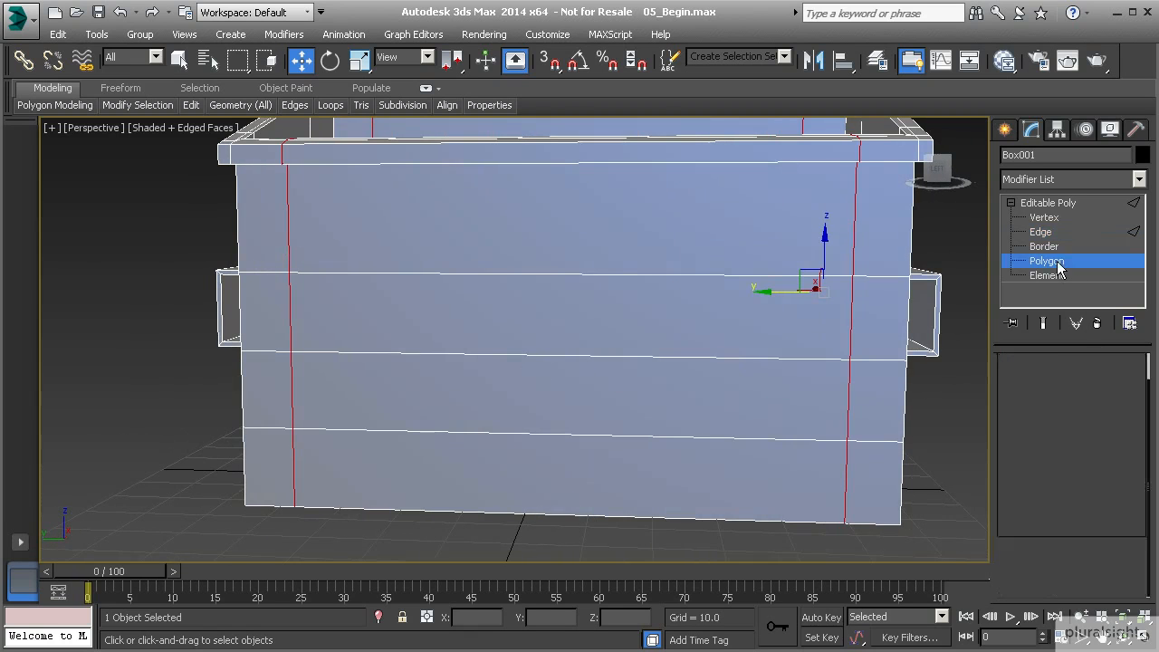
{"action": "left_click", "coordinate": [1047, 261]}
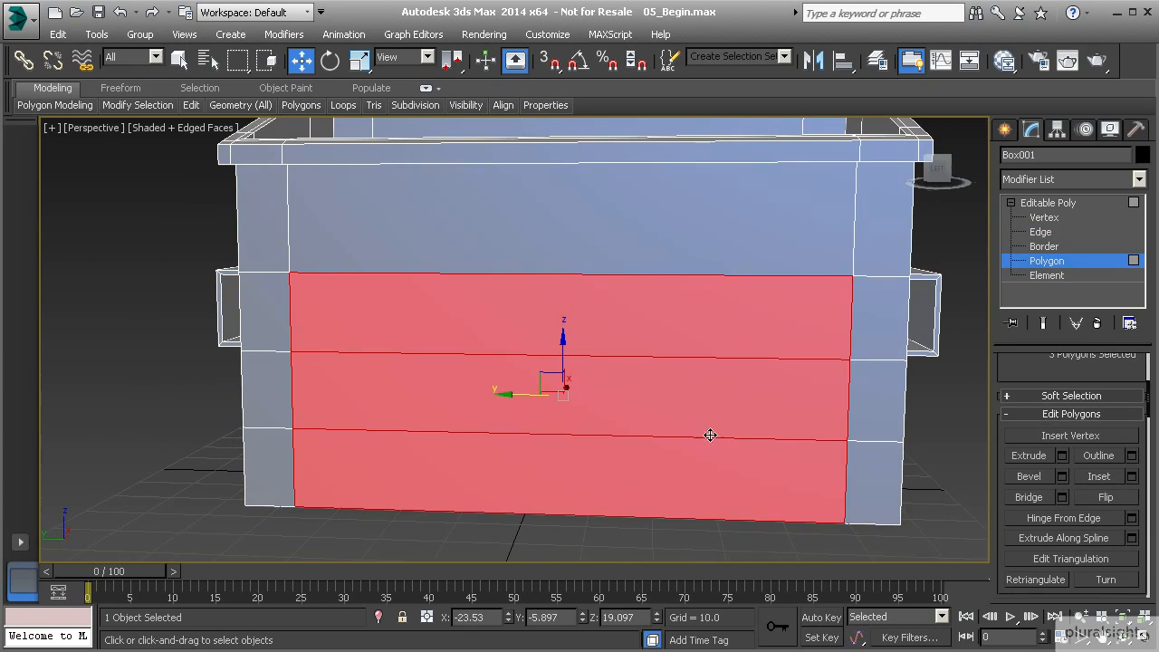
{"action": "mouse_move", "coordinate": [519, 390]}
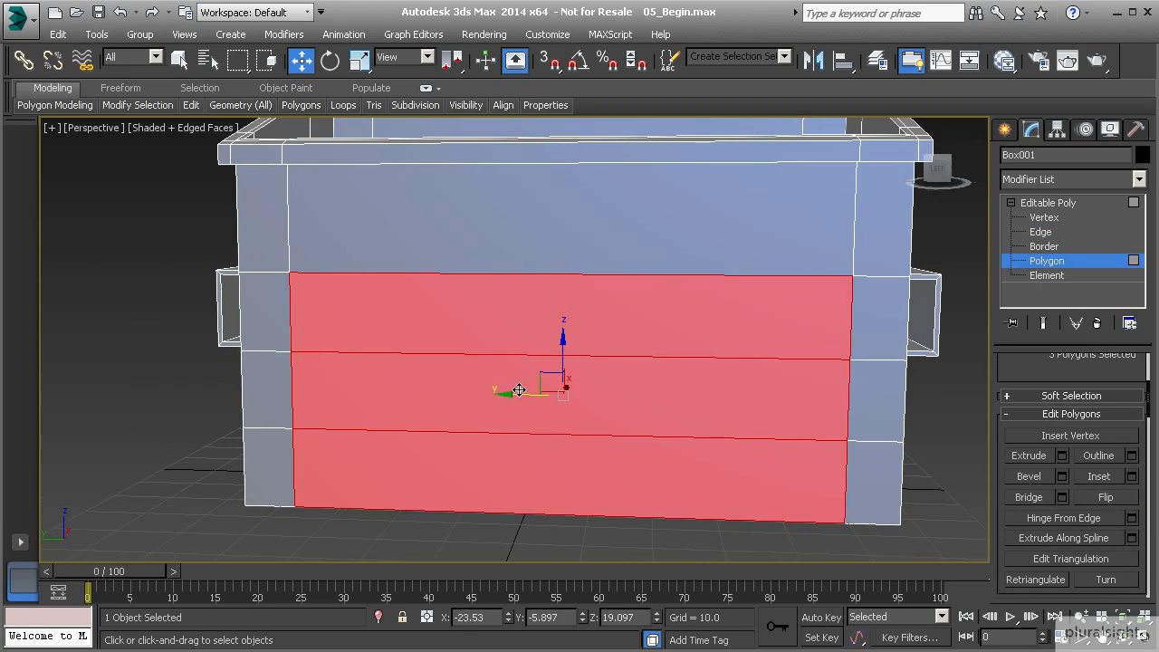
{"action": "left_click", "coordinate": [1061, 475]}
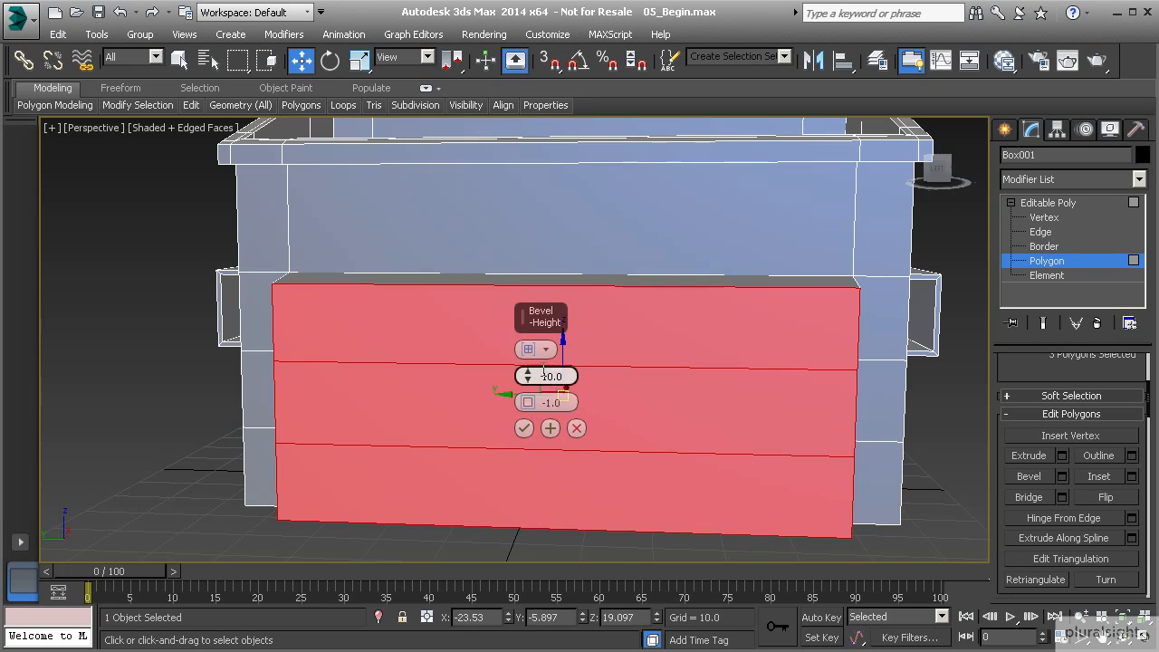
{"action": "left_click", "coordinate": [547, 350]}
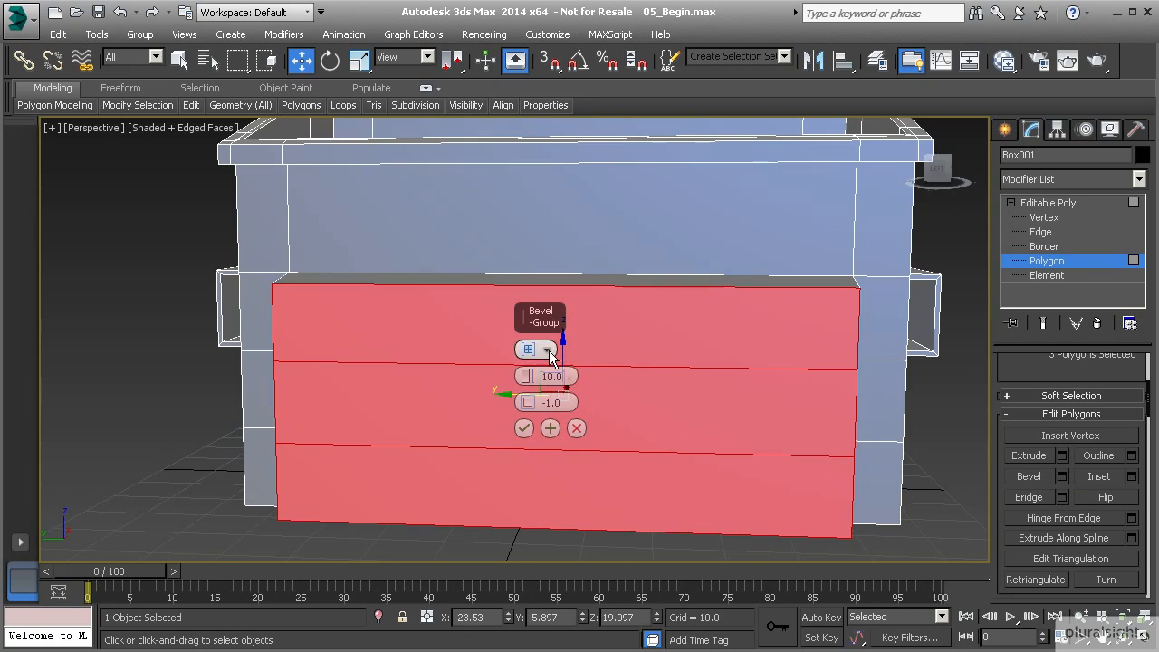
{"action": "left_click", "coordinate": [529, 350]}
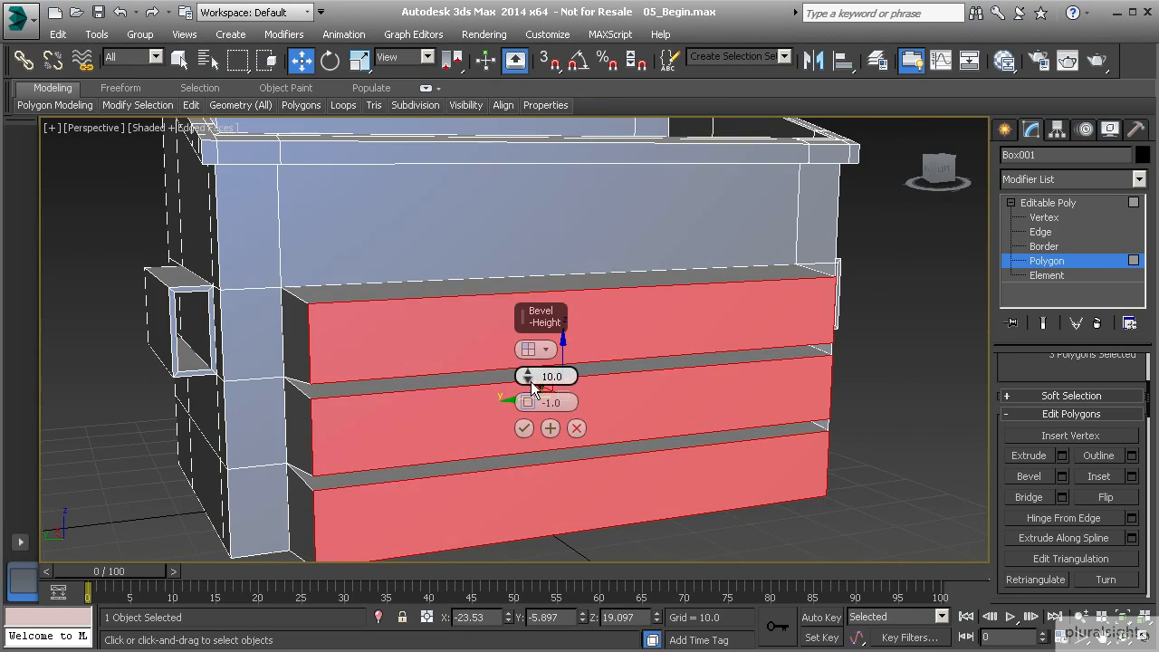
{"action": "left_click_drag", "start_coordinate": [529, 375], "coordinate": [524, 434]}
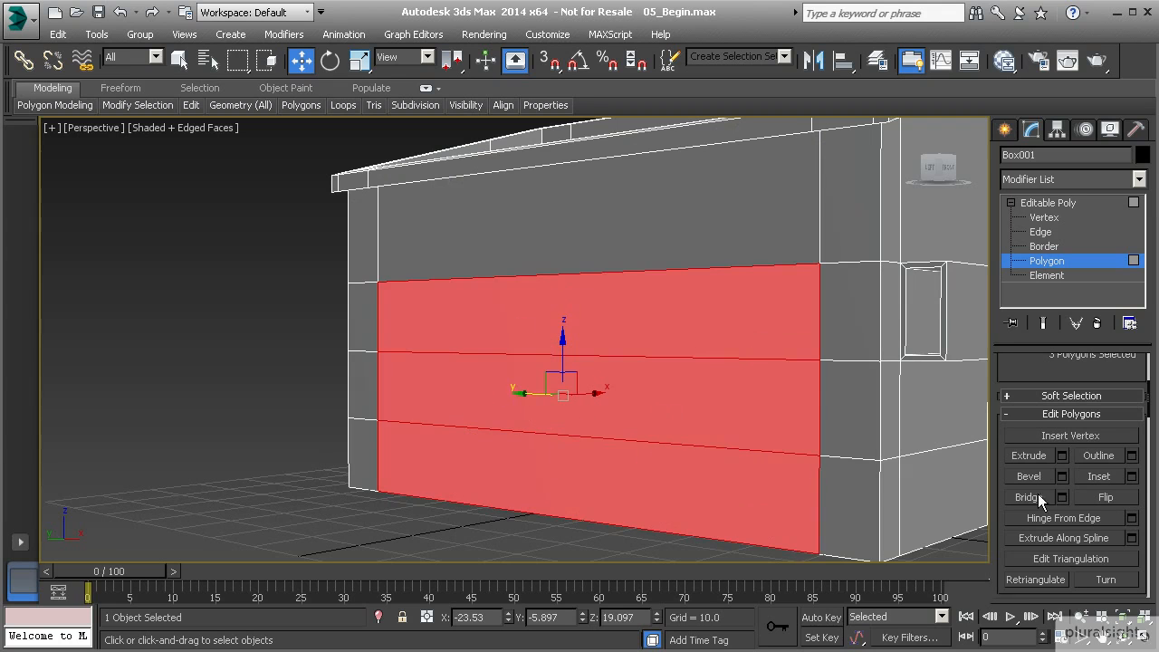
Inset each panel face By Polygon, then recess them with a small negative bevel height and Outline -1.
{"action": "left_click", "coordinate": [1130, 477]}
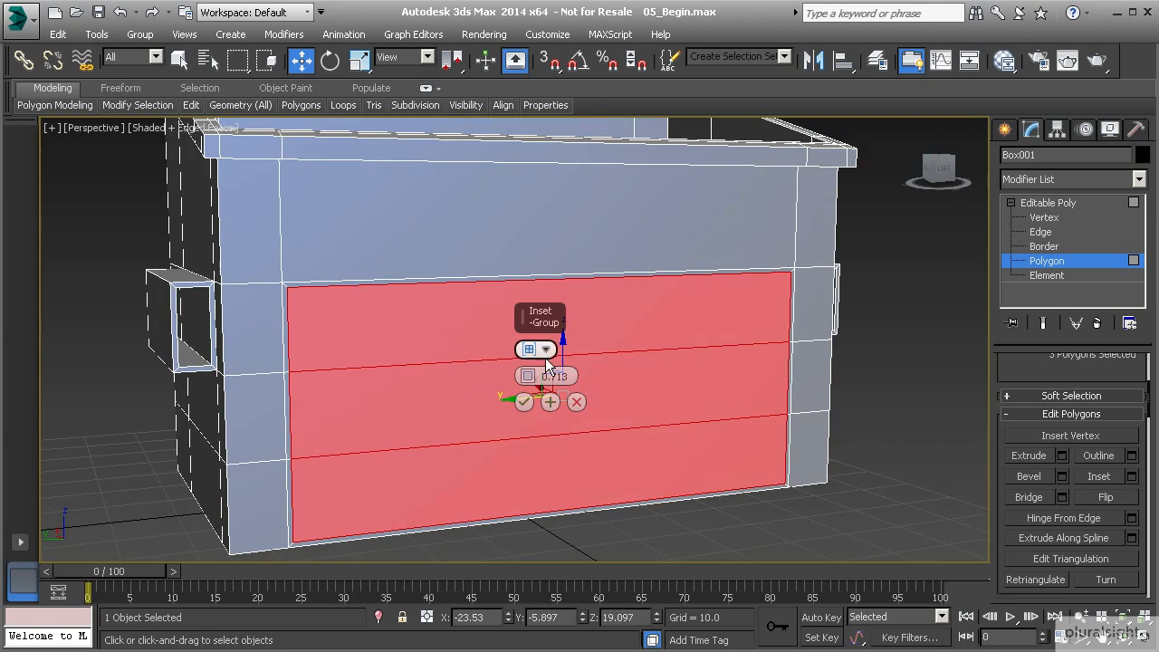
{"action": "left_click", "coordinate": [547, 350]}
{"action": "type", "text": "2"}
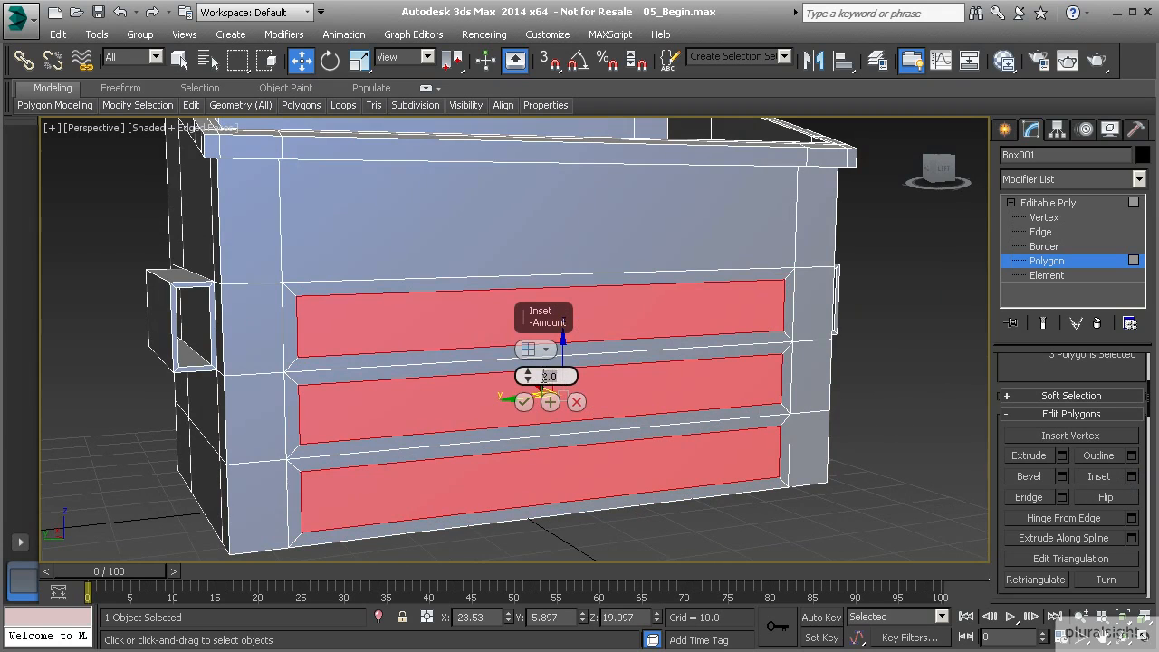
{"action": "left_click_drag", "start_coordinate": [529, 375], "coordinate": [529, 366]}
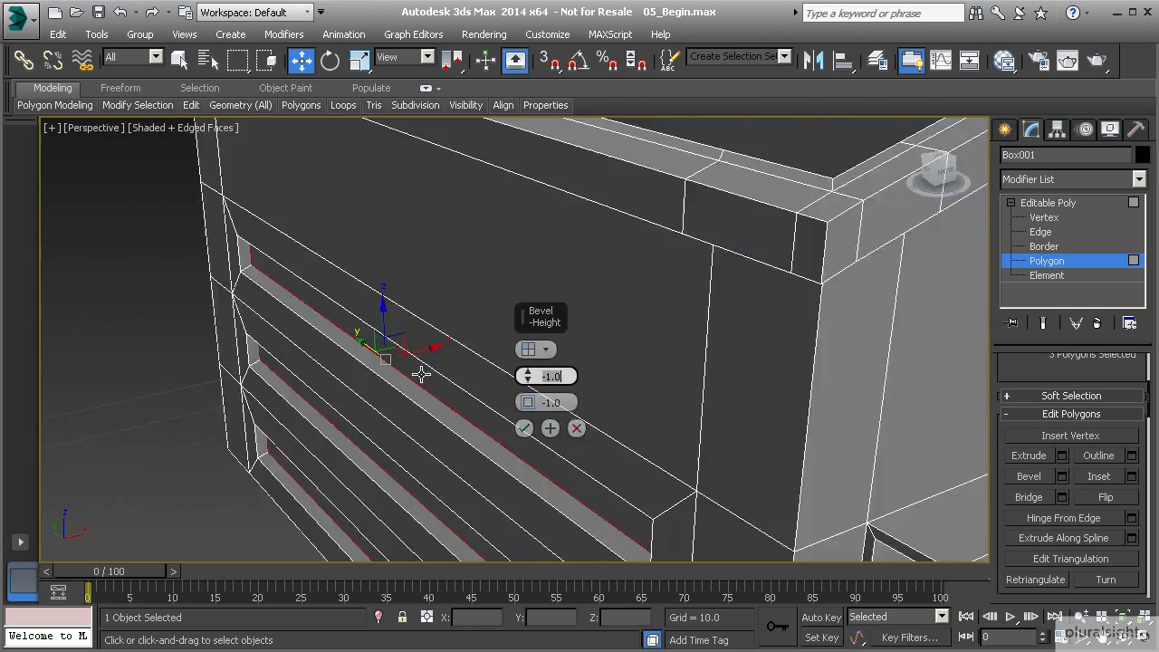
{"action": "left_click_drag", "start_coordinate": [547, 375], "coordinate": [547, 379]}
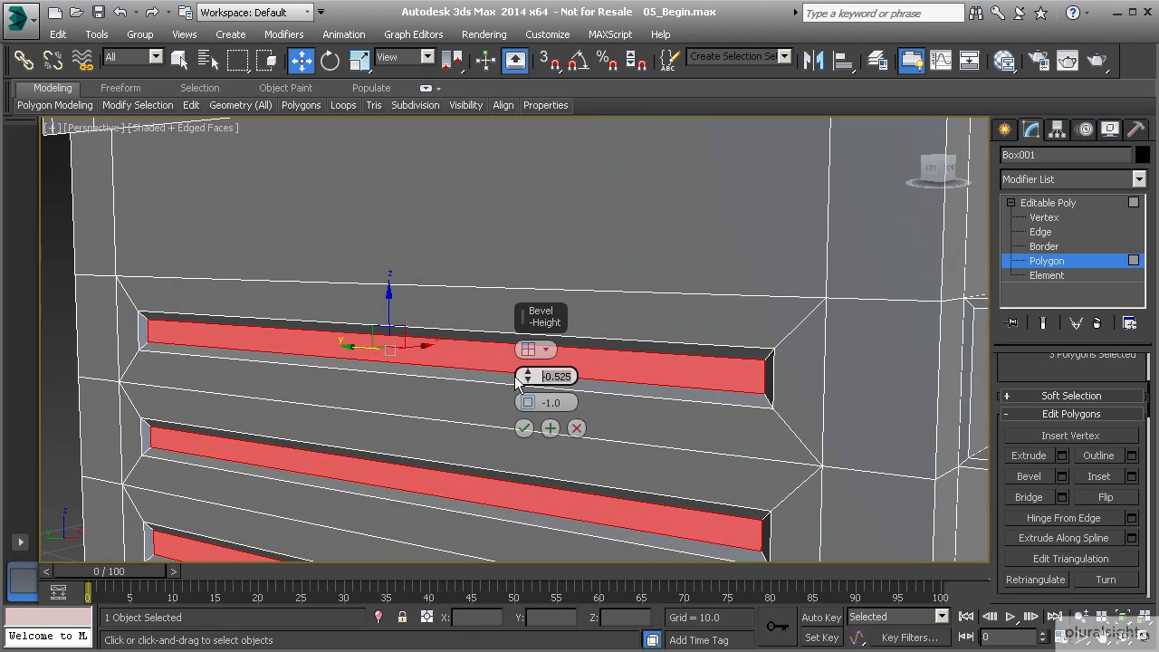
{"action": "left_click_drag", "start_coordinate": [552, 375], "coordinate": [507, 375]}
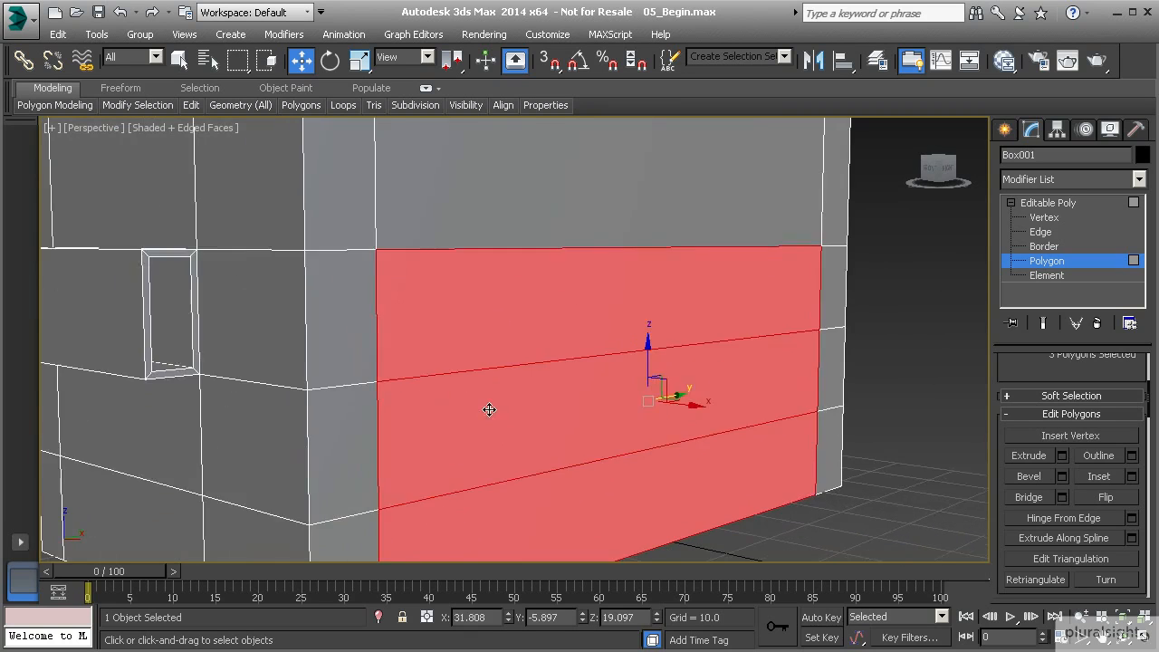
Repeat the inset and negative bevel on the second long face's three strips to match the first side.
{"action": "left_click_drag", "start_coordinate": [489, 409], "coordinate": [426, 340]}
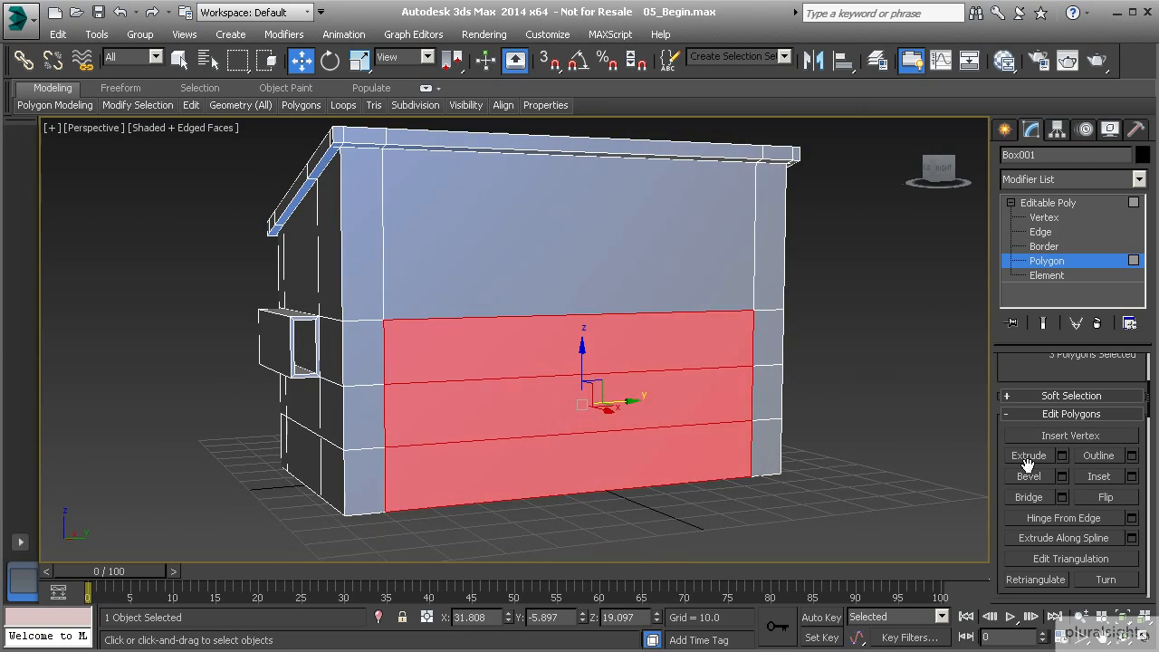
{"action": "left_click", "coordinate": [1098, 475]}
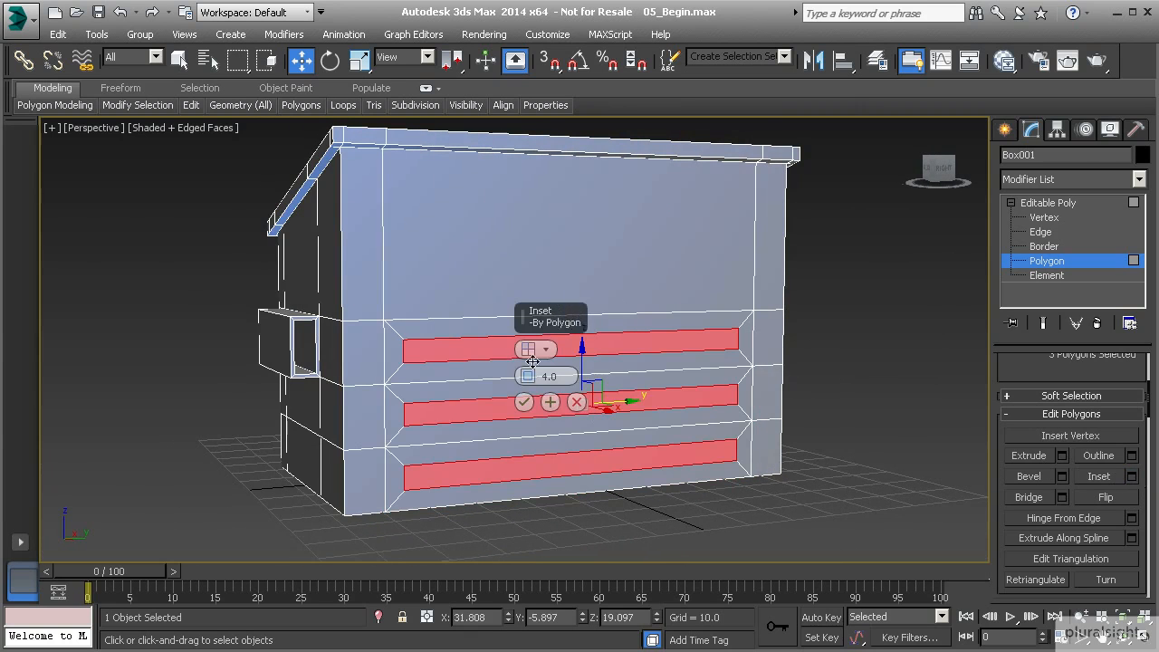
{"action": "left_click", "coordinate": [525, 402]}
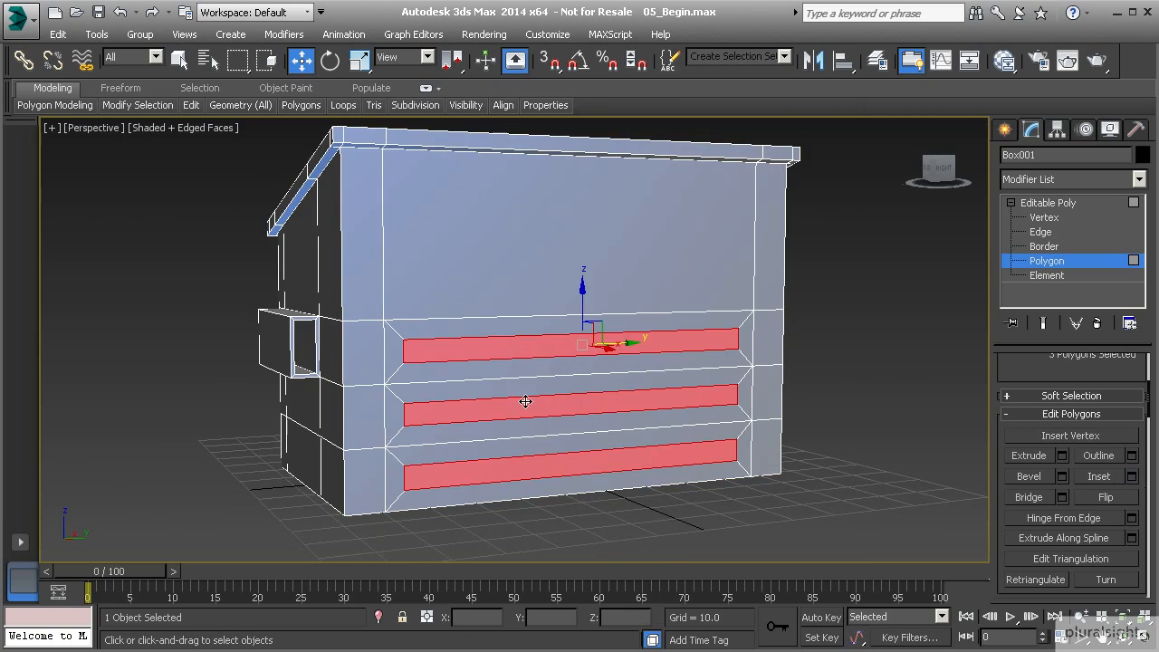
{"action": "left_click", "coordinate": [1029, 474]}
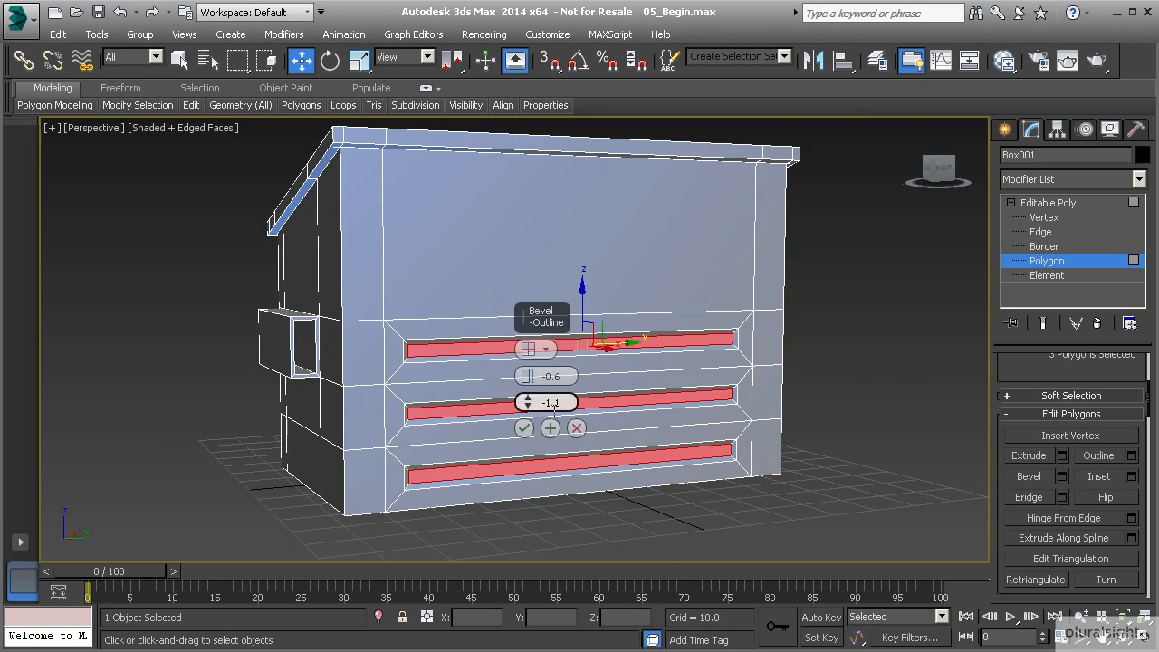
{"action": "left_click", "coordinate": [524, 427]}
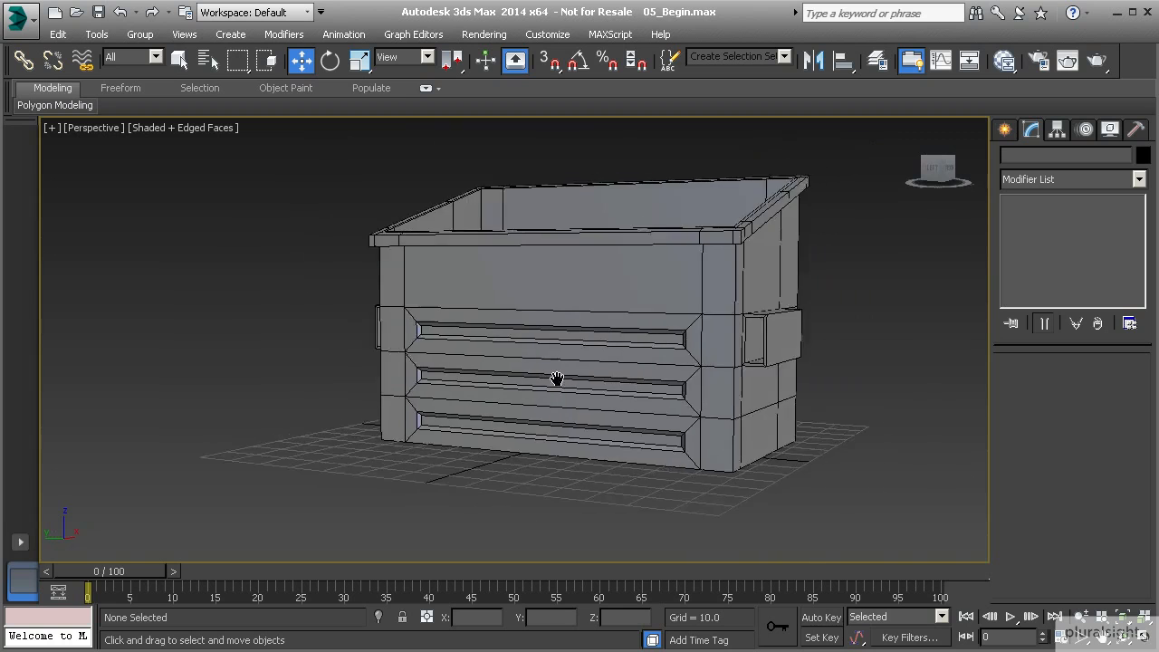
Ctrl-select the stacked corner polygons on each side until 10 are picked.
{"action": "left_click_drag", "start_coordinate": [558, 379], "coordinate": [493, 375]}
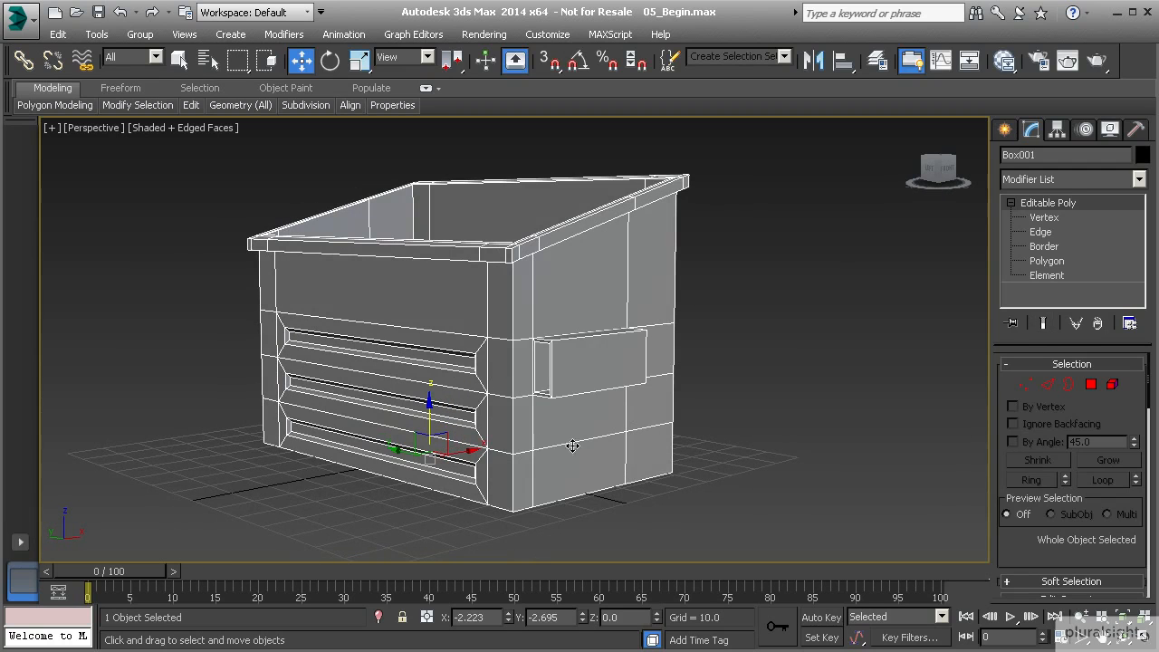
{"action": "left_click", "coordinate": [1047, 261]}
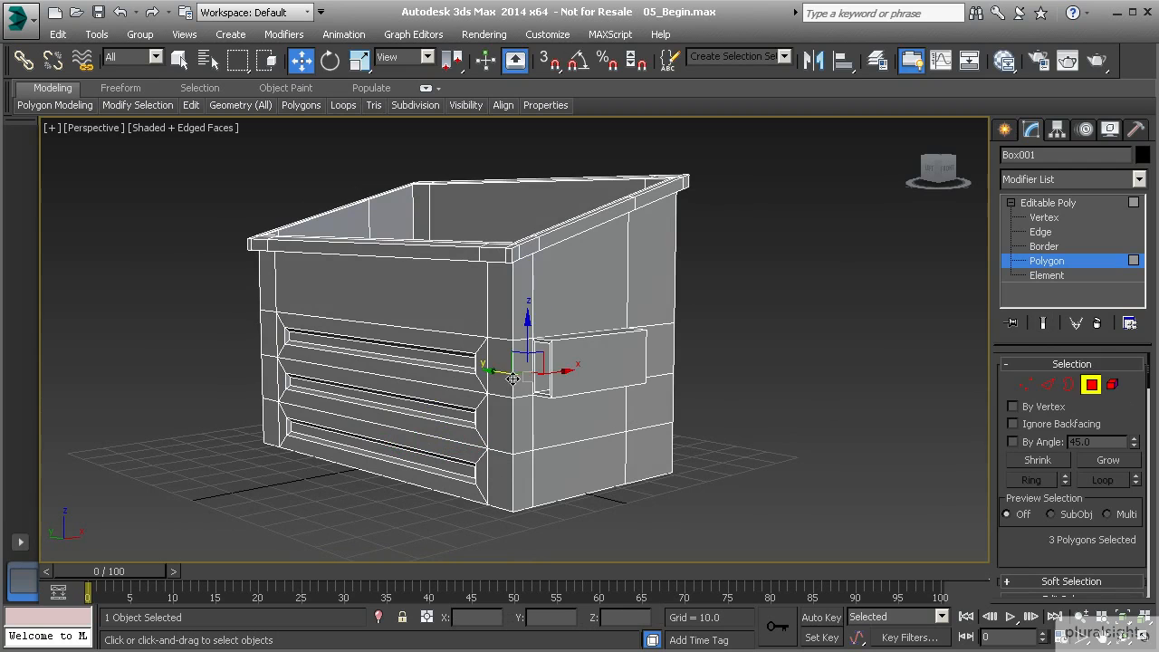
{"action": "left_click", "coordinate": [511, 475]}
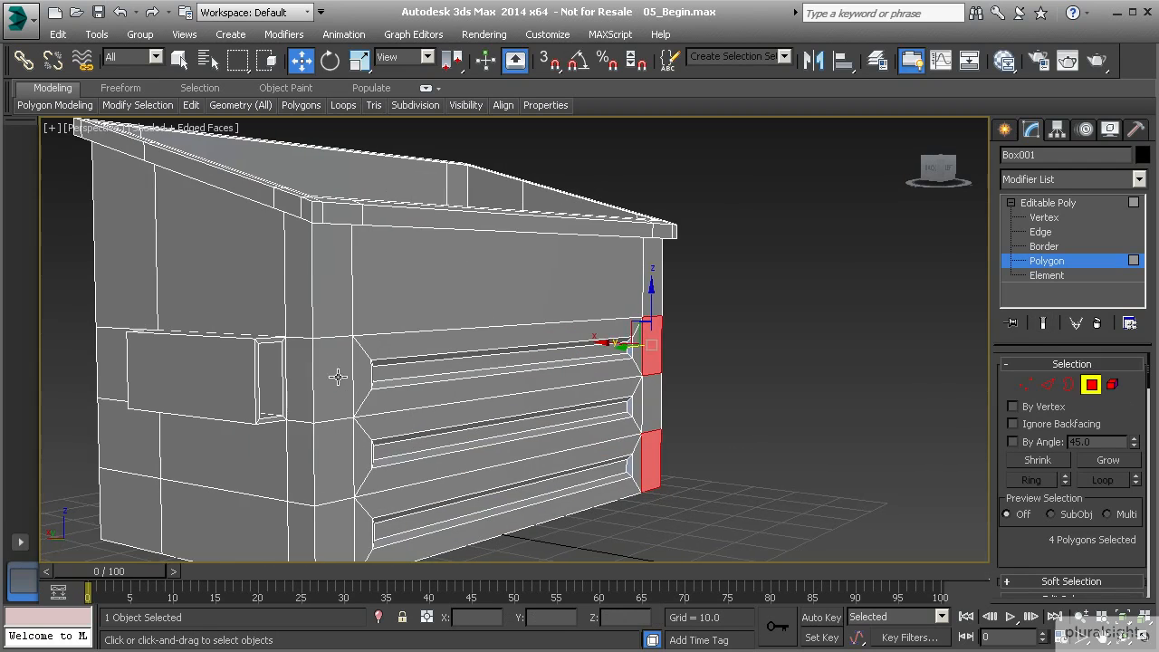
{"action": "left_click", "coordinate": [317, 417]}
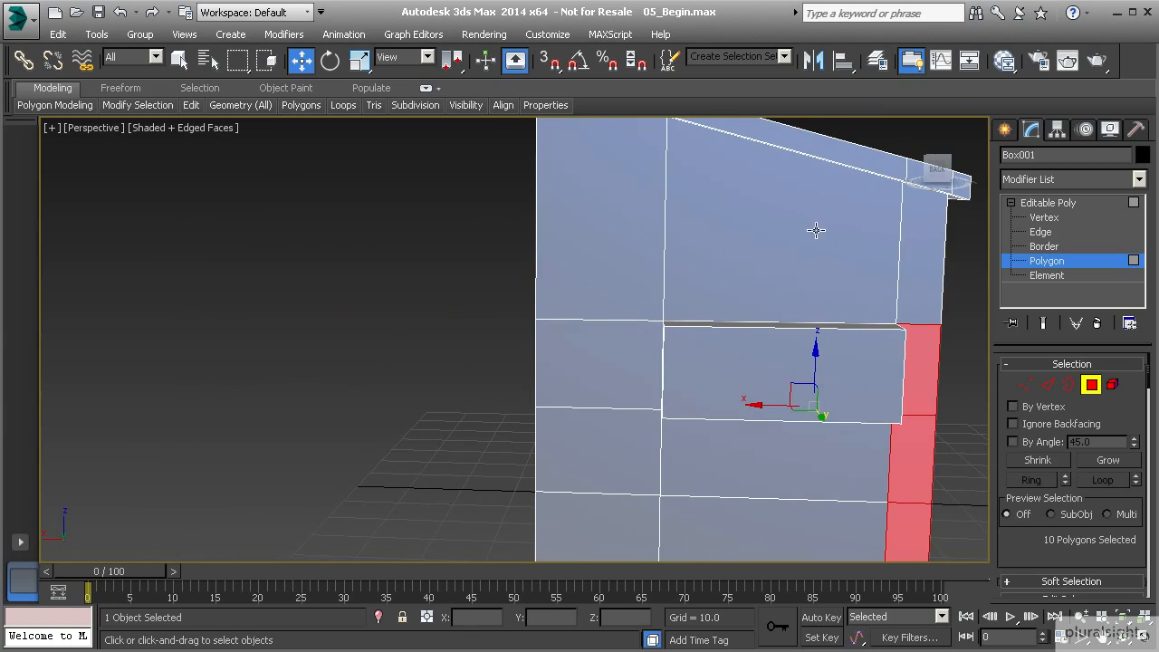
{"action": "mouse_move", "coordinate": [576, 223]}
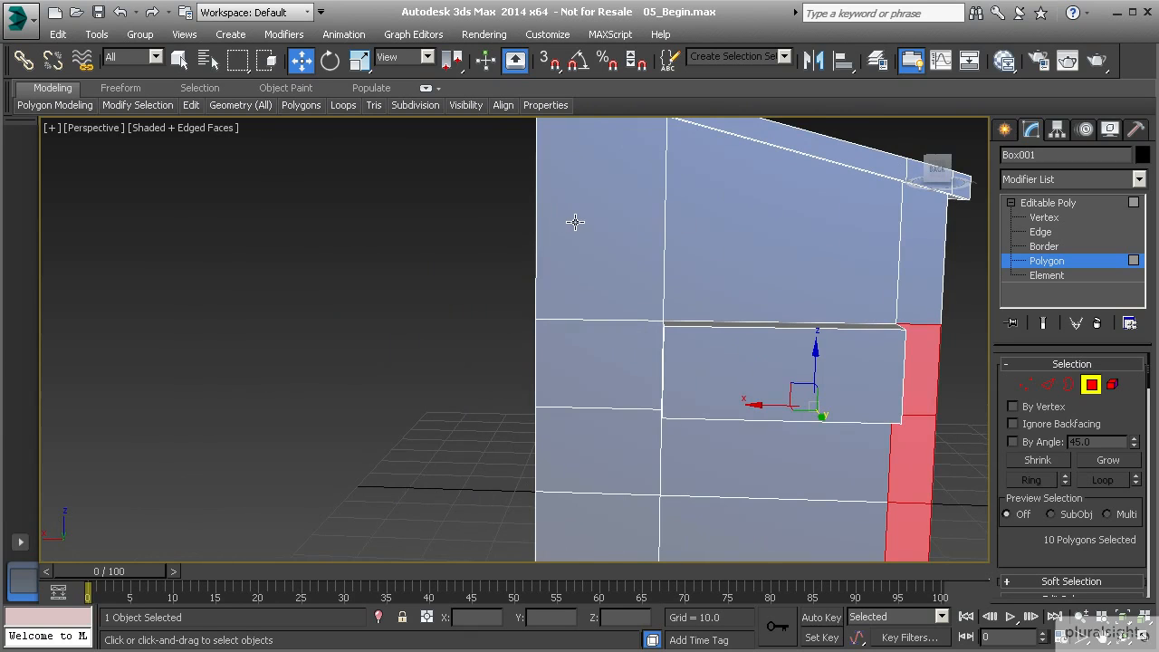
{"action": "mouse_move", "coordinate": [1051, 384]}
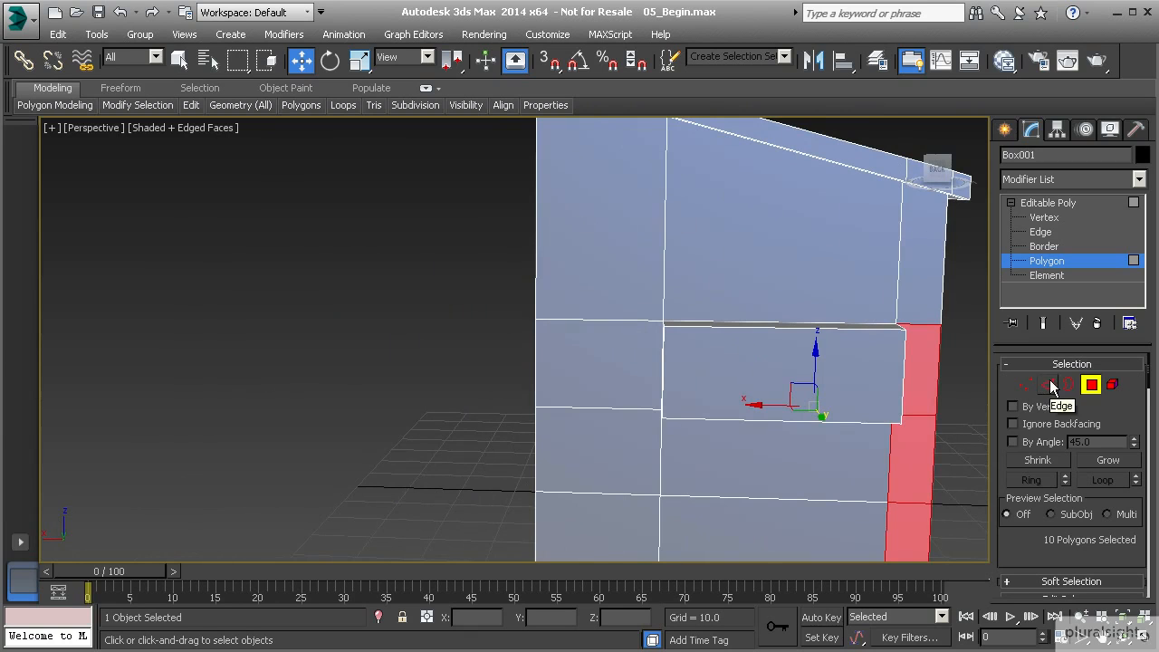
Enable Slice Plane in Edge mode and line it up just in from the side corner for a vertical cut.
{"action": "left_click", "coordinate": [1047, 384]}
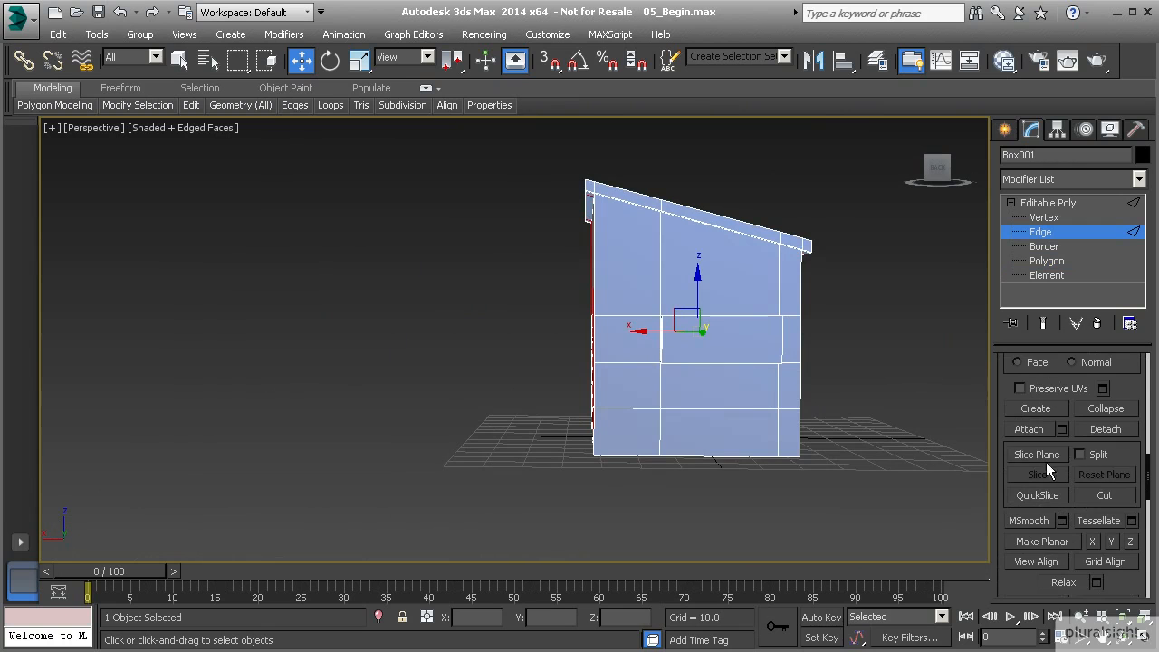
{"action": "left_click", "coordinate": [1036, 453]}
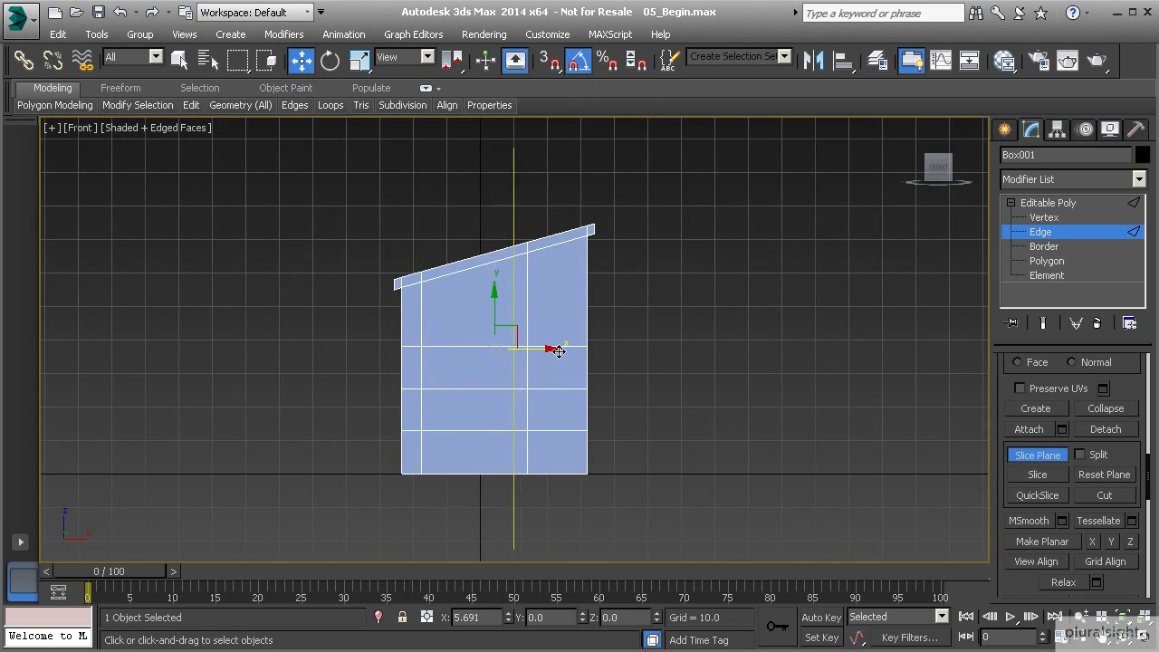
{"action": "left_click_drag", "start_coordinate": [558, 352], "coordinate": [609, 353]}
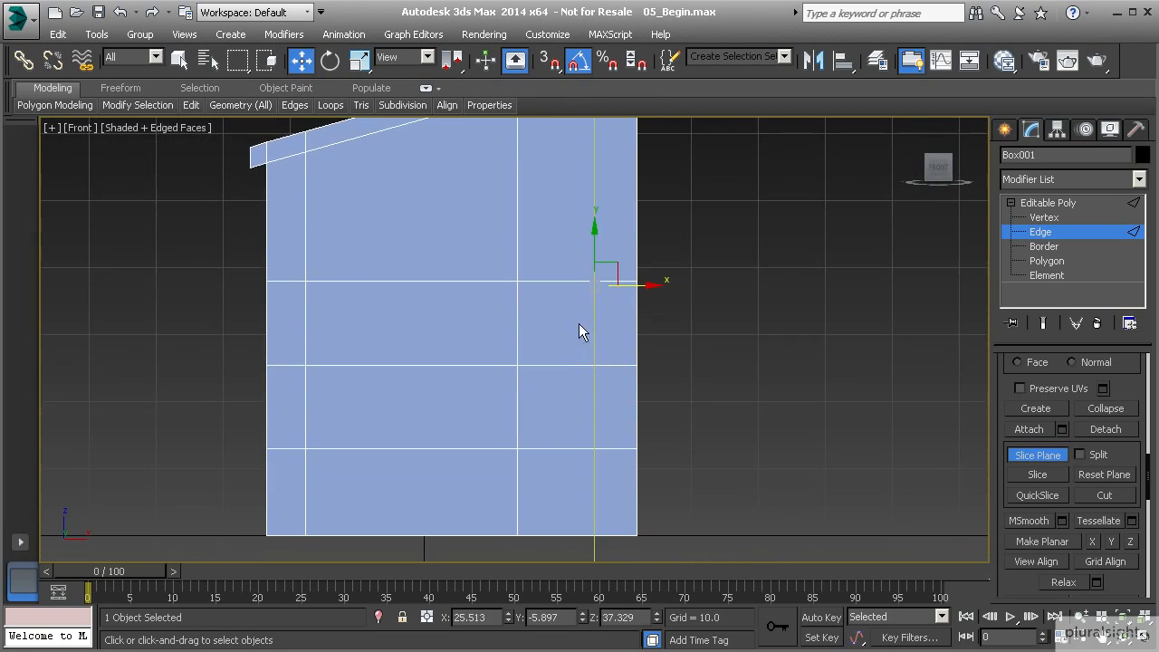
{"action": "mouse_move", "coordinate": [272, 322]}
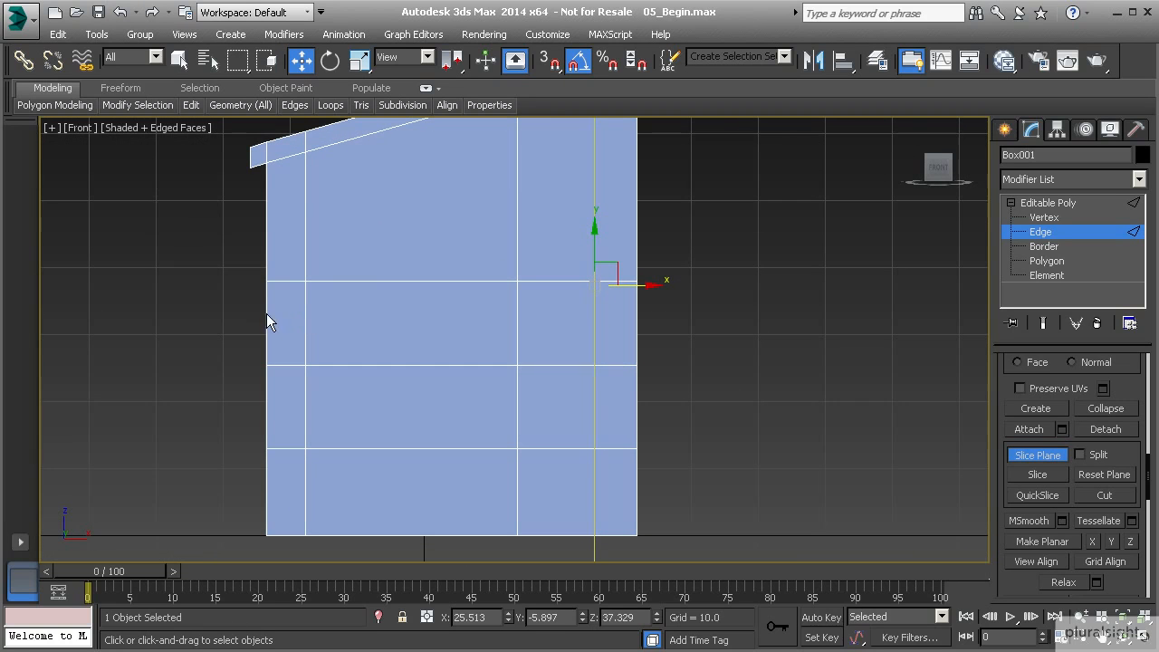
{"action": "mouse_move", "coordinate": [630, 306]}
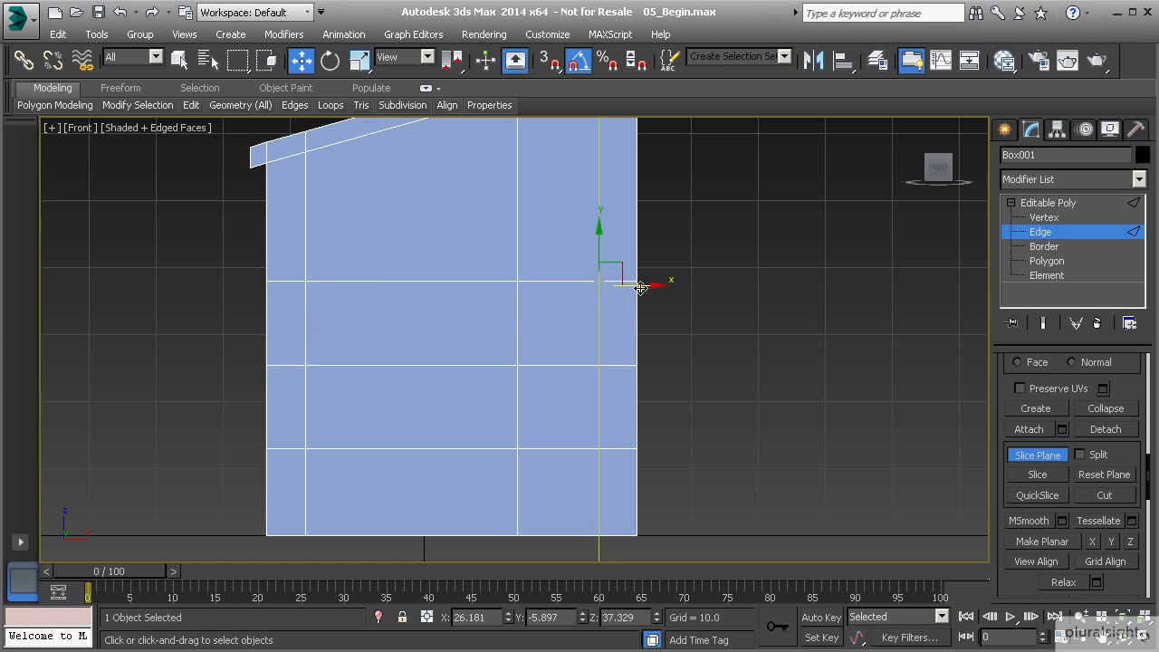
{"action": "mouse_move", "coordinate": [589, 196]}
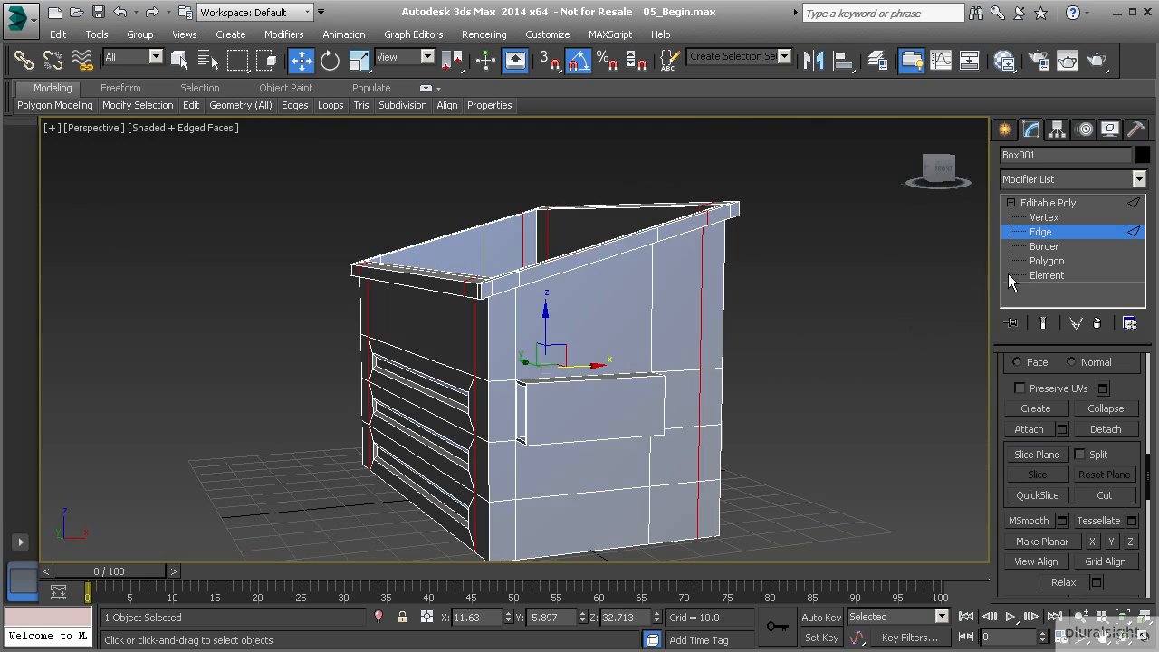
Extrude the corner block polygons outward about 1.3 units and confirm.
{"action": "left_click", "coordinate": [1047, 261]}
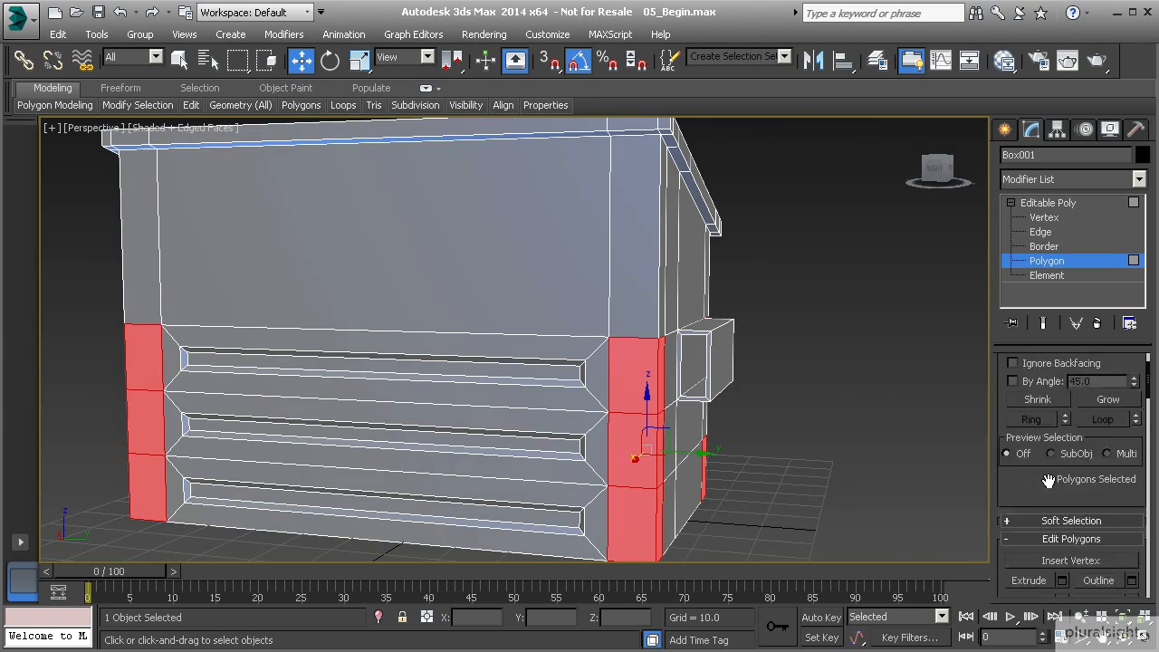
{"action": "left_click", "coordinate": [1029, 471]}
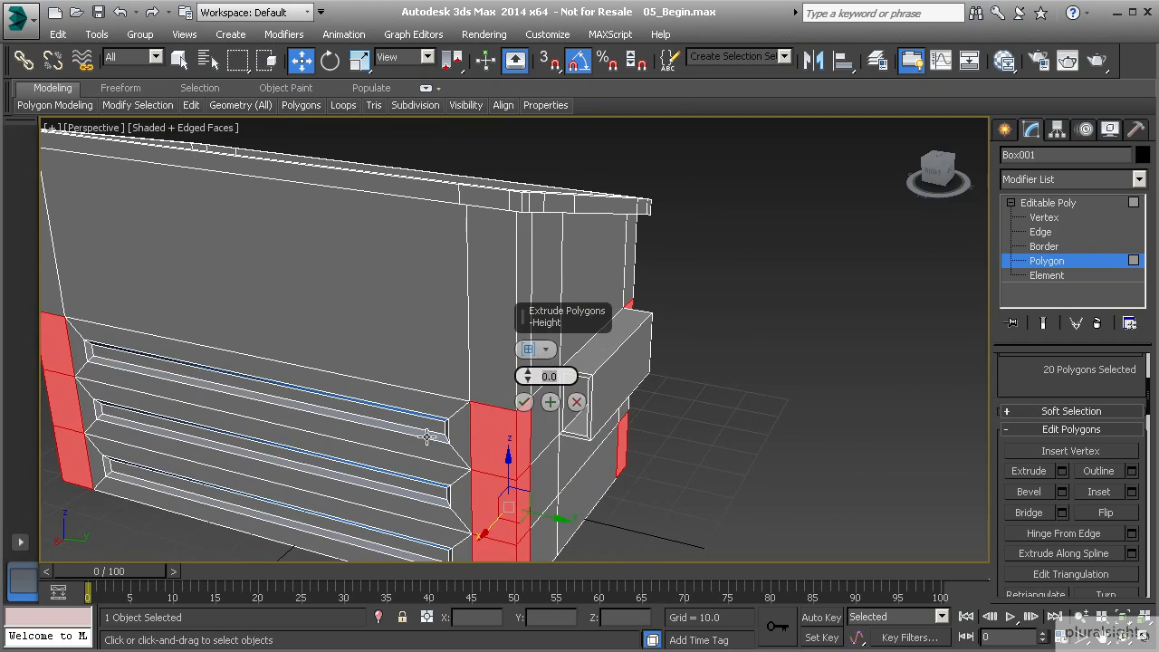
{"action": "left_click_drag", "start_coordinate": [425, 440], "coordinate": [471, 399]}
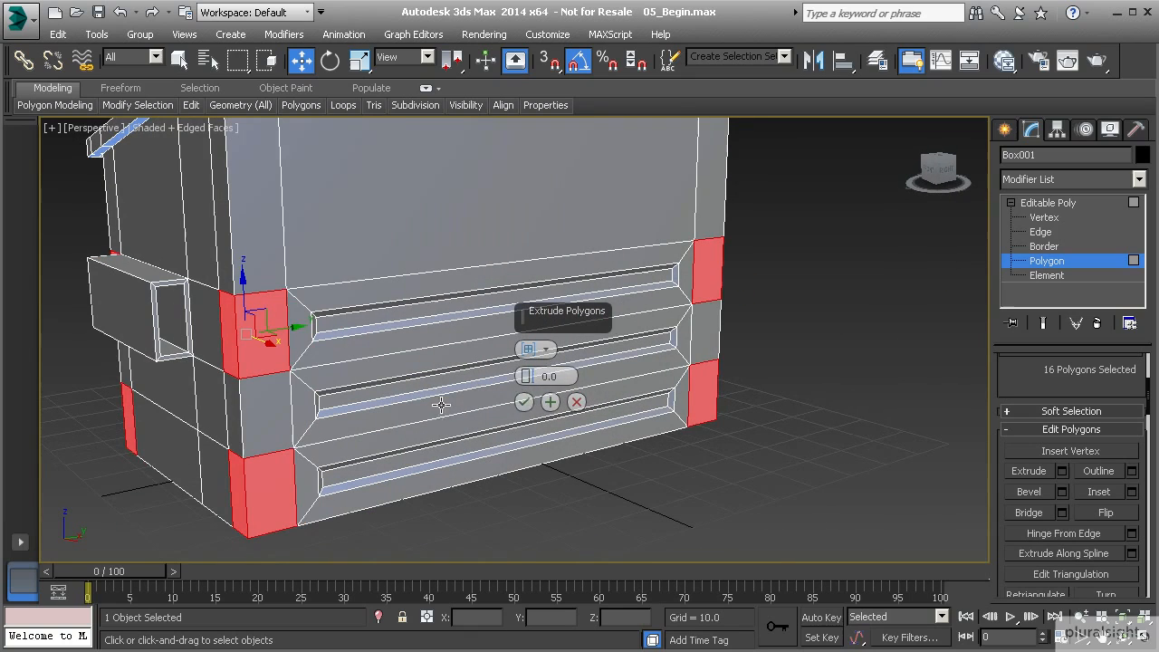
{"action": "left_click_drag", "start_coordinate": [548, 375], "coordinate": [547, 366]}
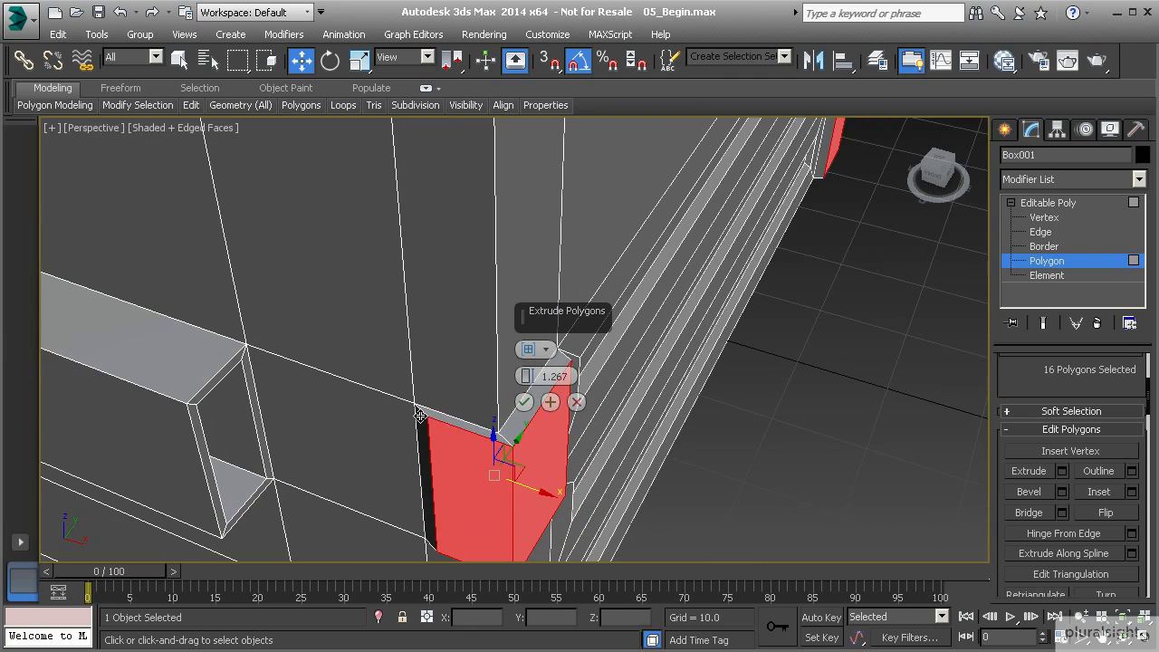
{"action": "mouse_move", "coordinate": [485, 444]}
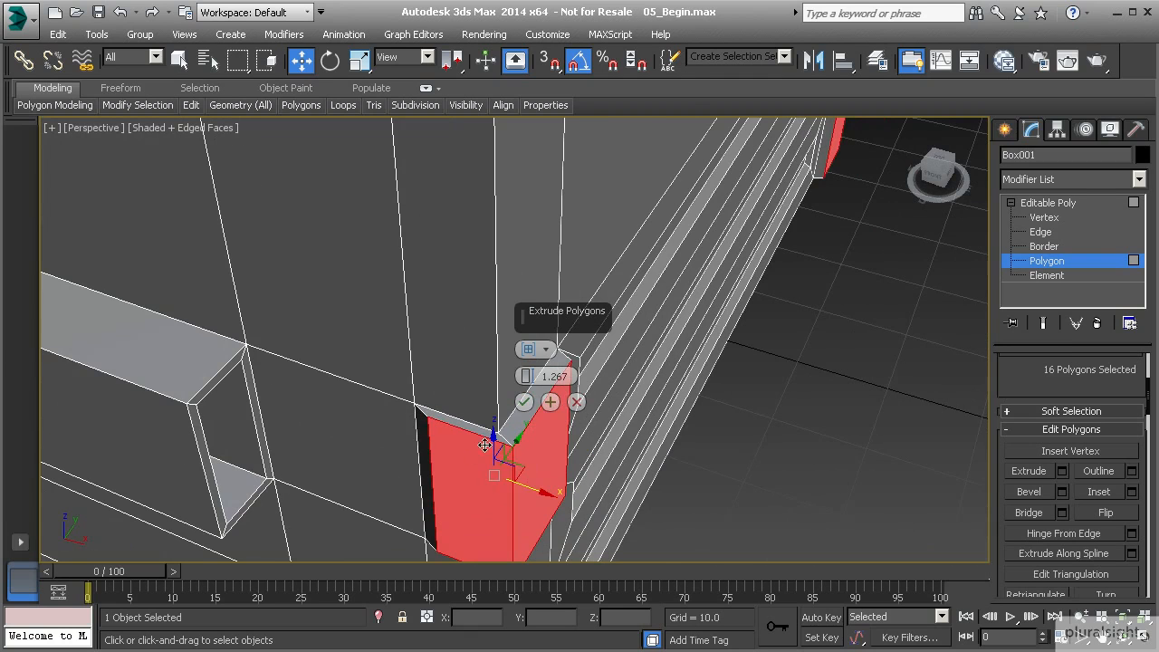
{"action": "left_click", "coordinate": [547, 350]}
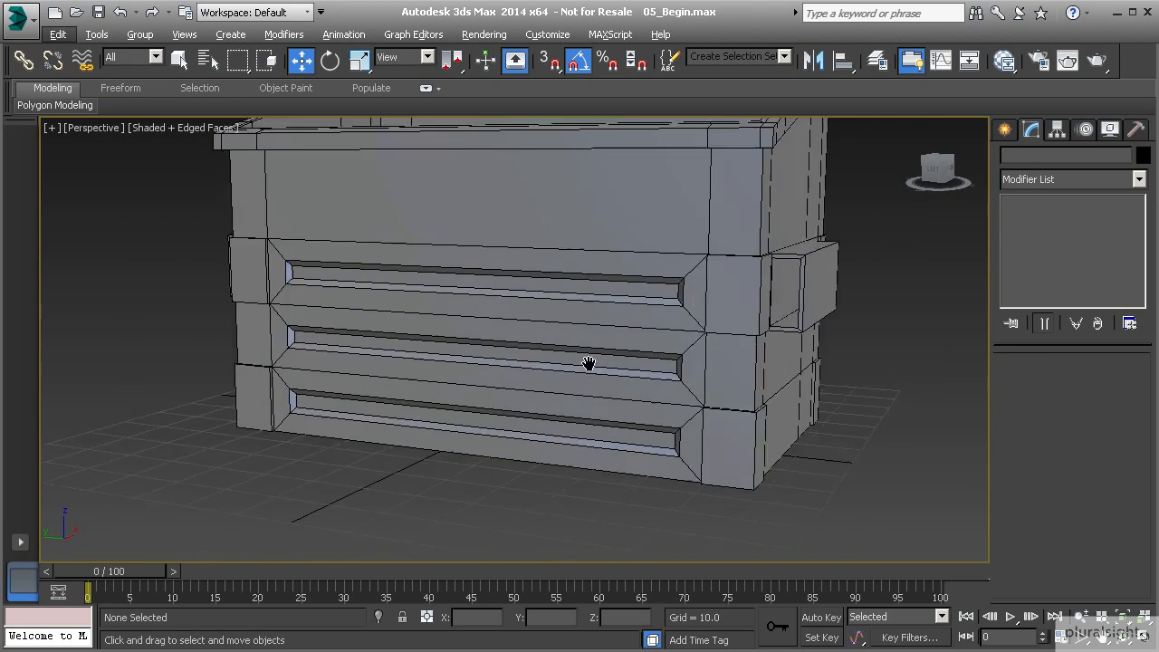
{"action": "left_click_drag", "start_coordinate": [589, 363], "coordinate": [558, 465]}
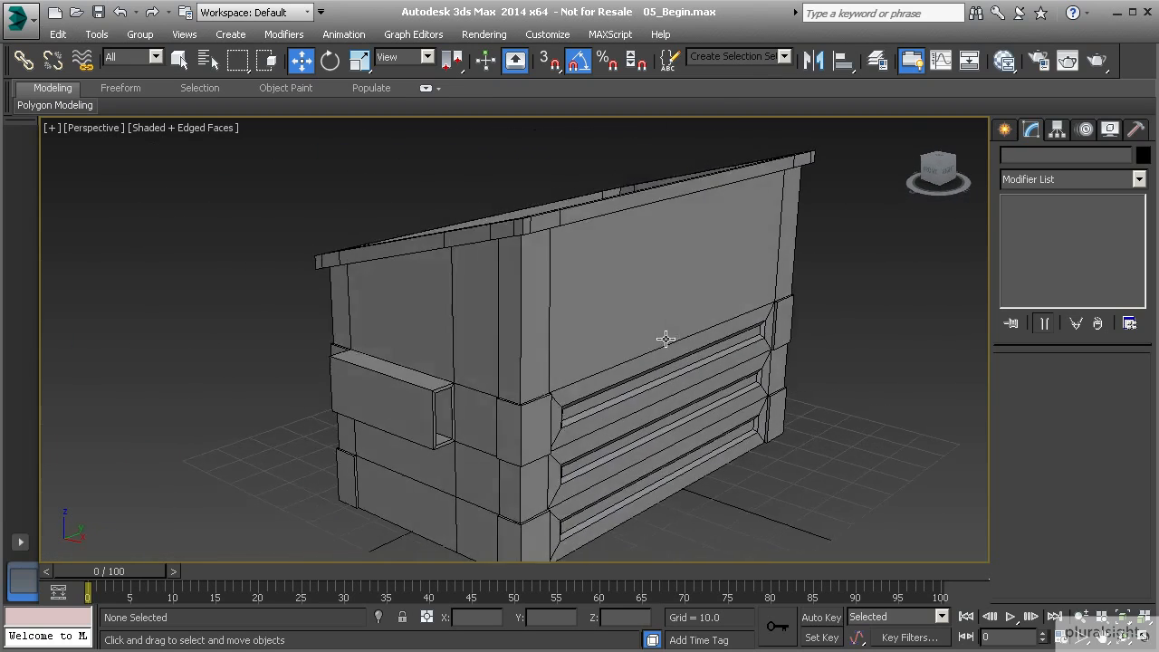
{"action": "left_click_drag", "start_coordinate": [666, 341], "coordinate": [493, 516]}
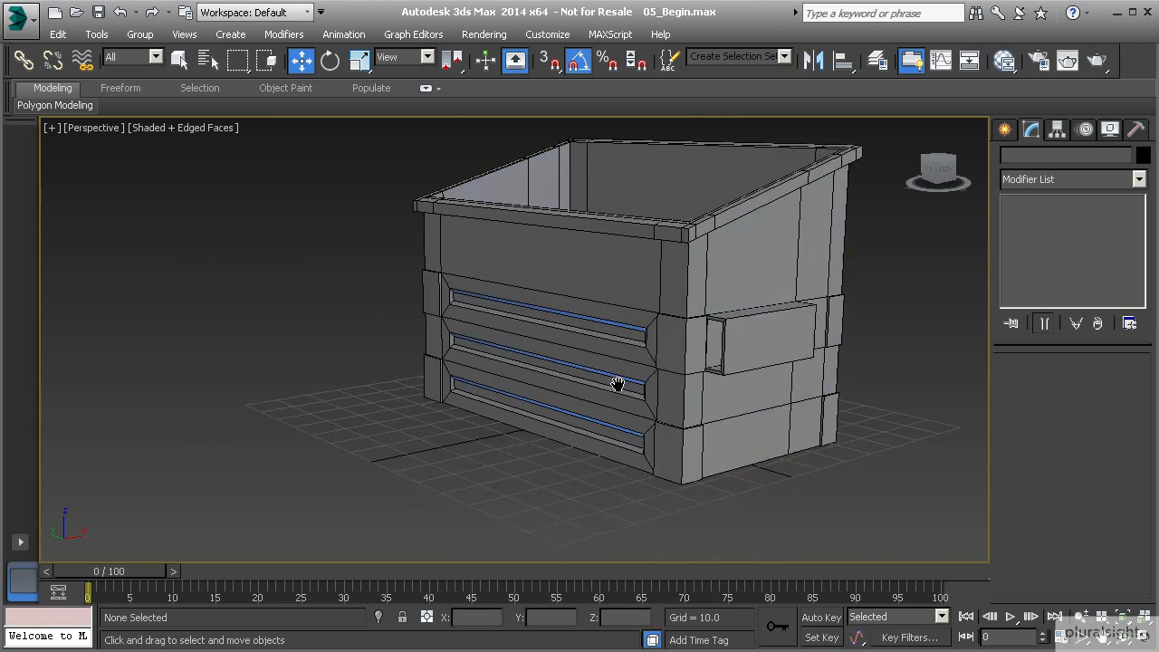
{"action": "left_click_drag", "start_coordinate": [616, 380], "coordinate": [588, 503]}
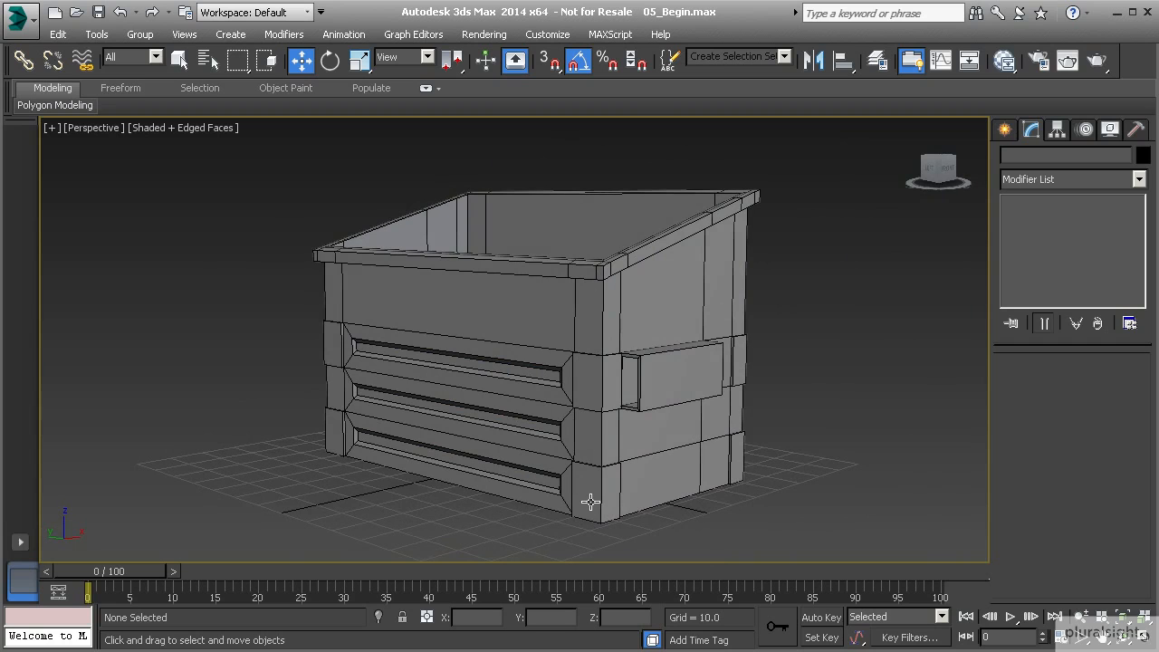
{"action": "mouse_move", "coordinate": [603, 504]}
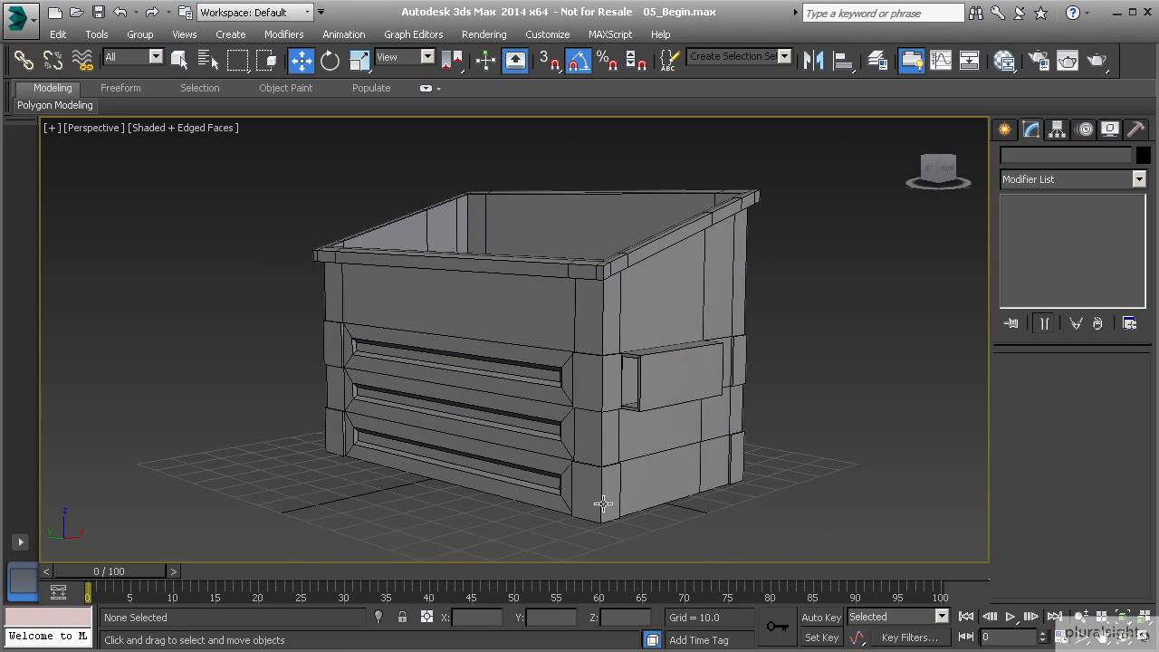